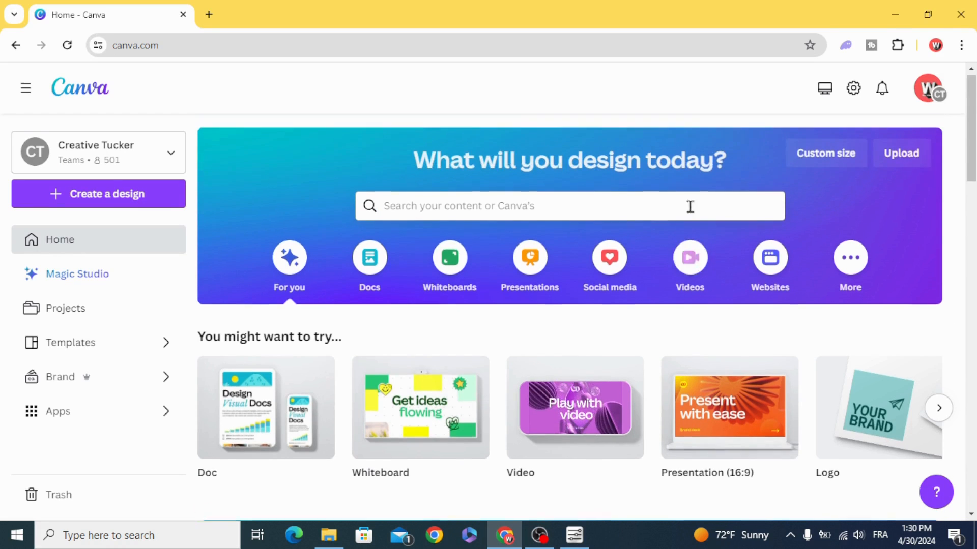
# Start a new blank 1920 × 1080 video design from the Videos options
pyautogui.click(689, 261)
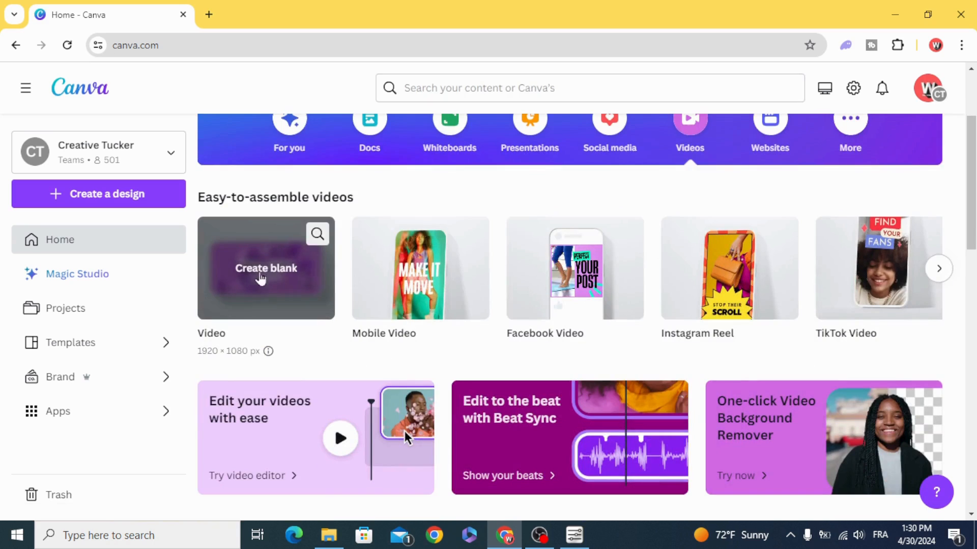
pyautogui.click(266, 267)
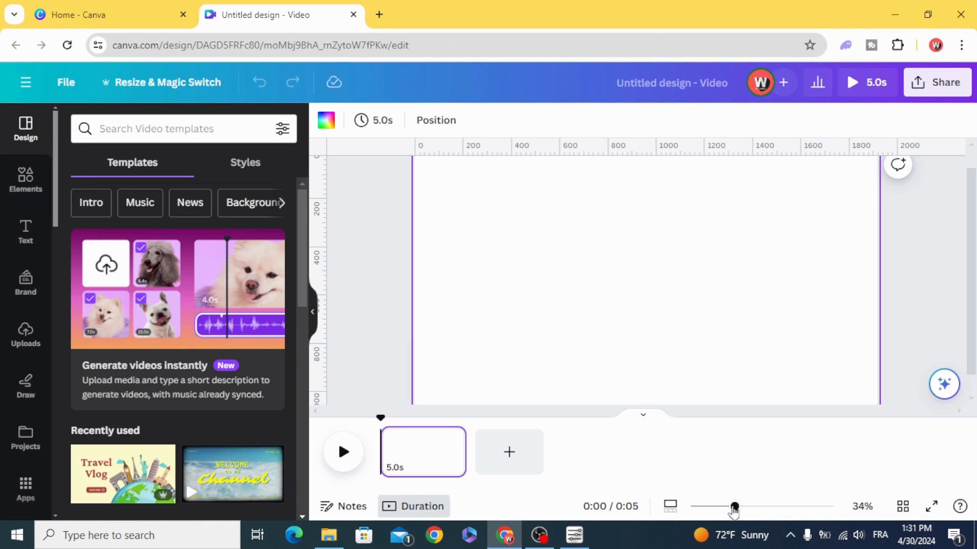
# Add a rectangular landscape photo frame from the Elements frames library to the page
pyautogui.moveTo(734, 508); pyautogui.dragTo(725, 508)
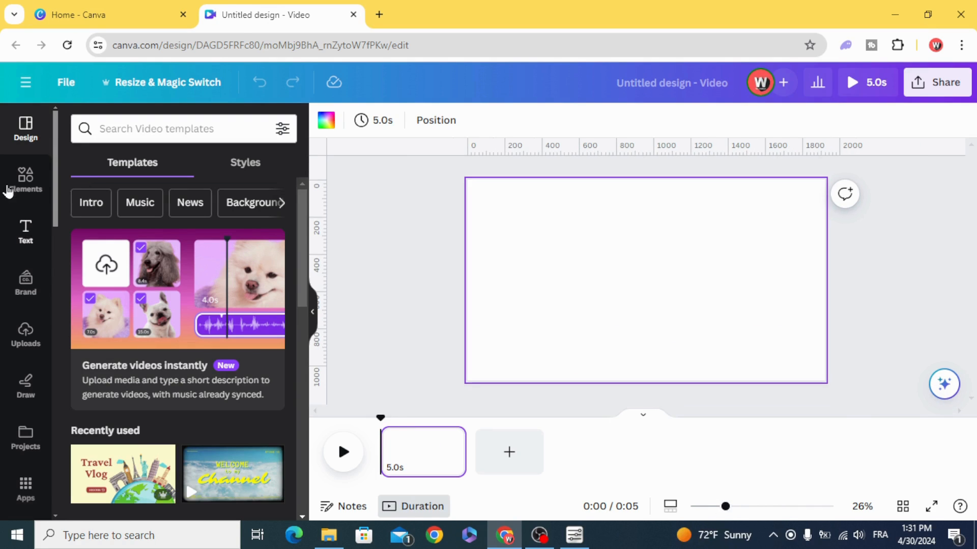
pyautogui.click(25, 181)
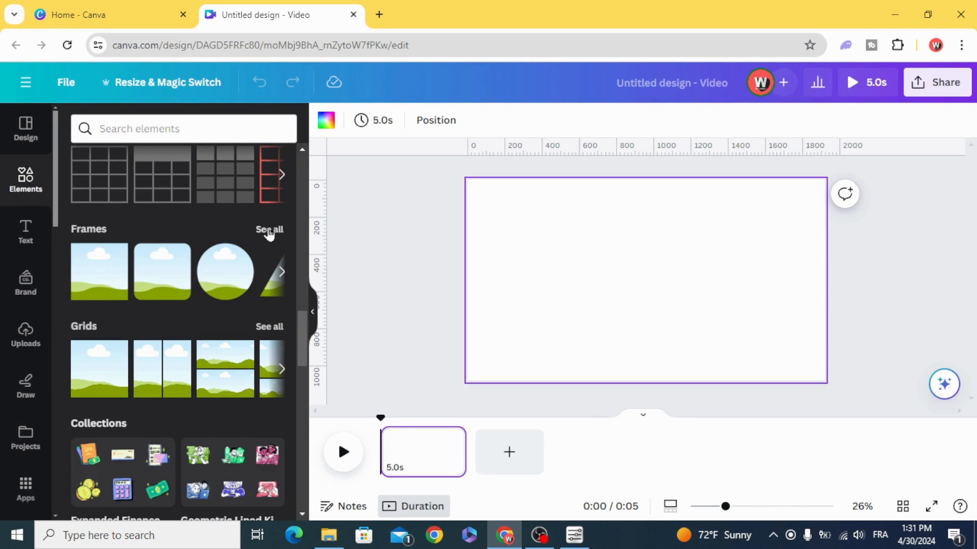
pyautogui.click(268, 229)
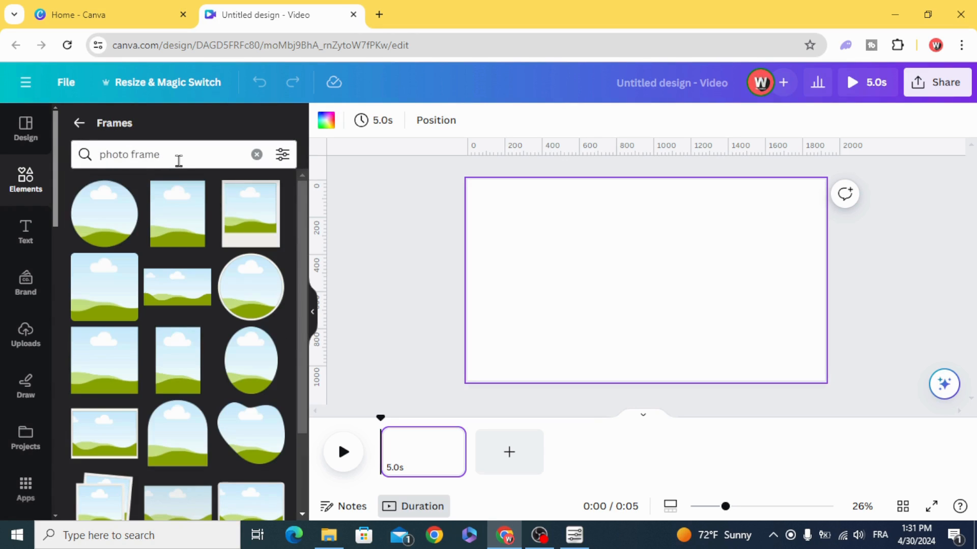
pyautogui.moveTo(222, 199)
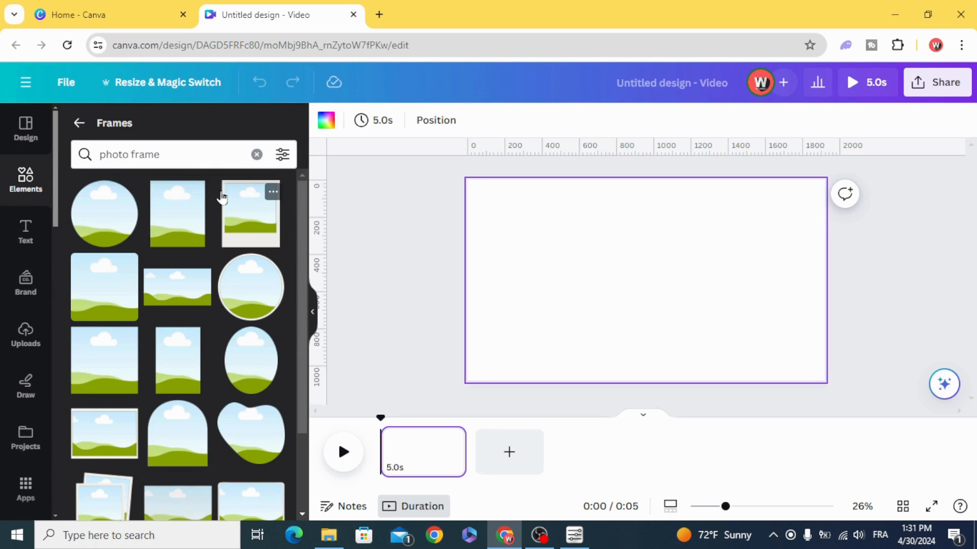
pyautogui.scroll(-3)
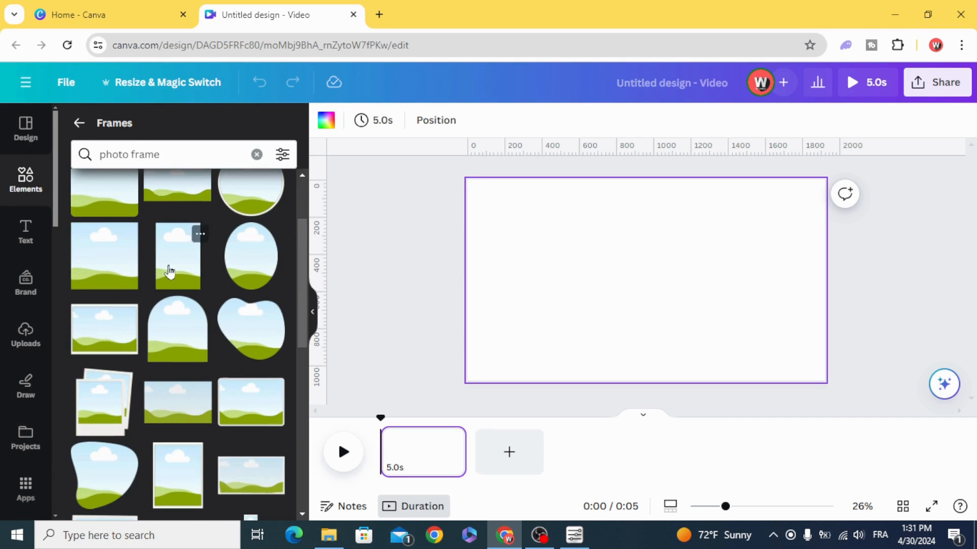
pyautogui.scroll(-3)
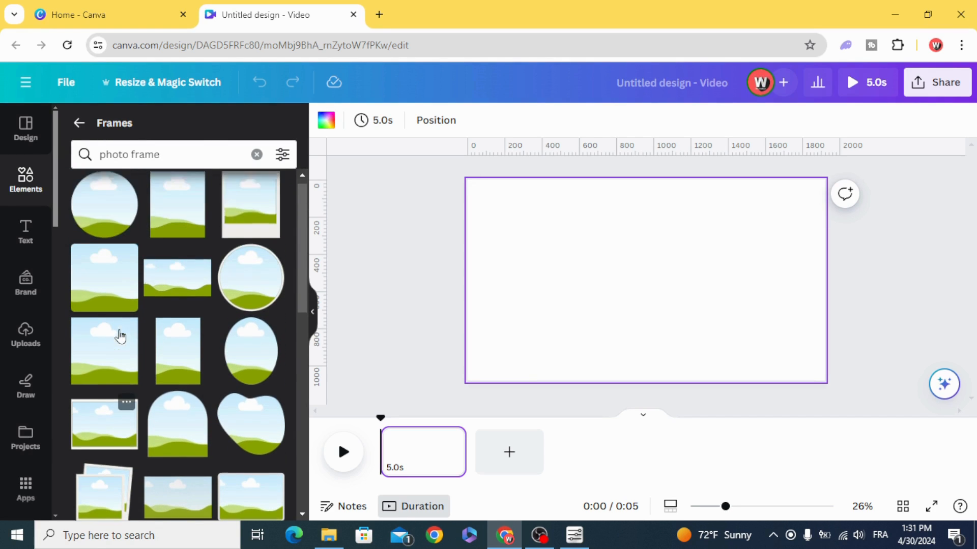
pyautogui.click(104, 351)
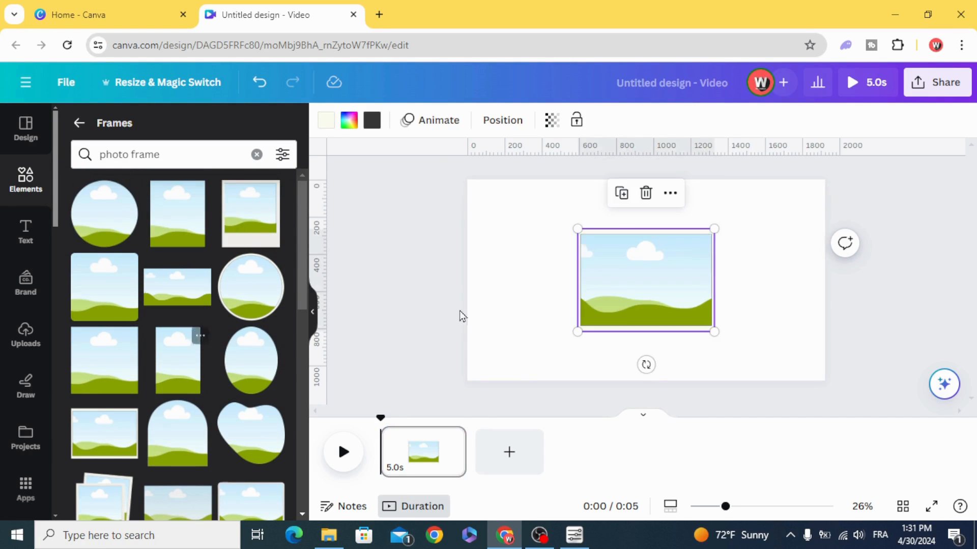
# Enlarge the photo frame and fit it near the page centre
pyautogui.moveTo(713, 332); pyautogui.dragTo(707, 337)
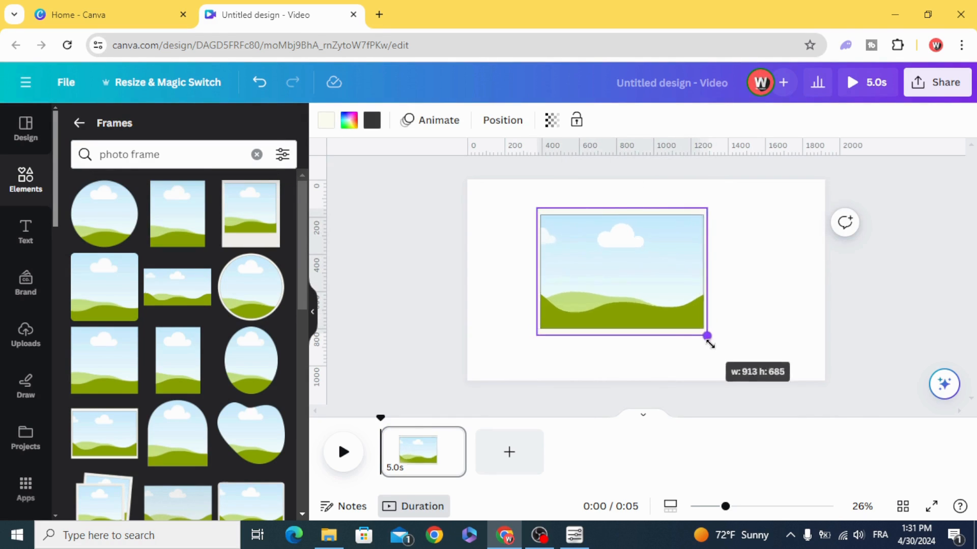
pyautogui.moveTo(707, 337); pyautogui.dragTo(740, 351)
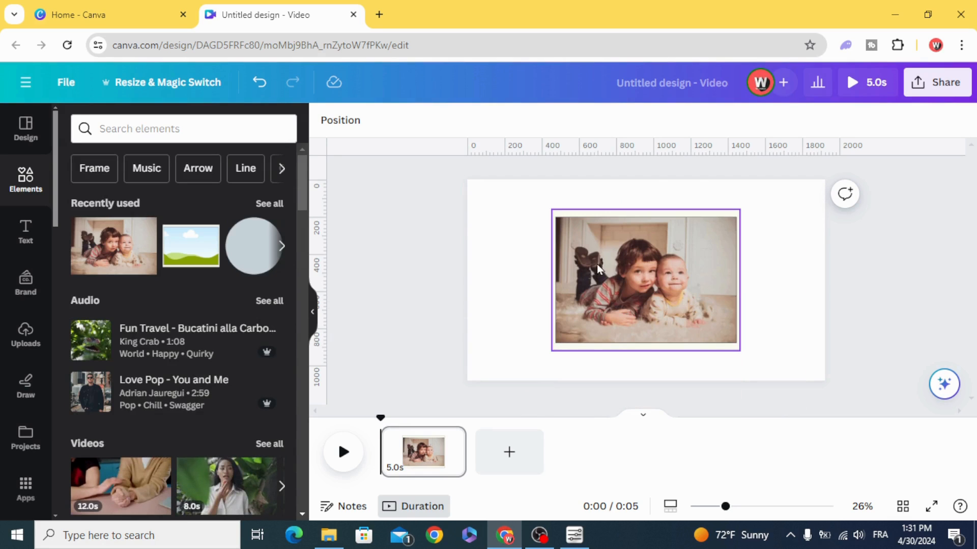
# Apply a black-and-white Mono filter to the children's photo in the frame
pyautogui.click(645, 280)
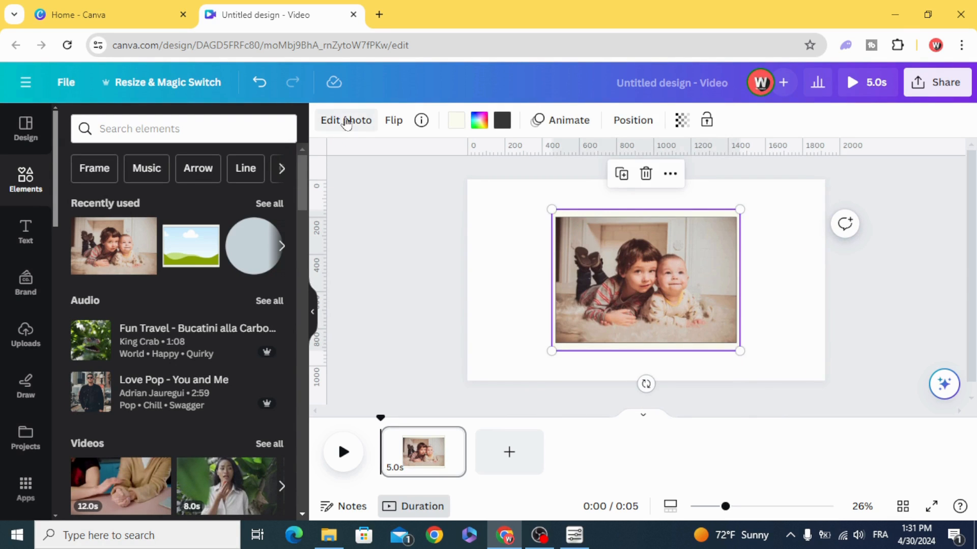
pyautogui.click(346, 120)
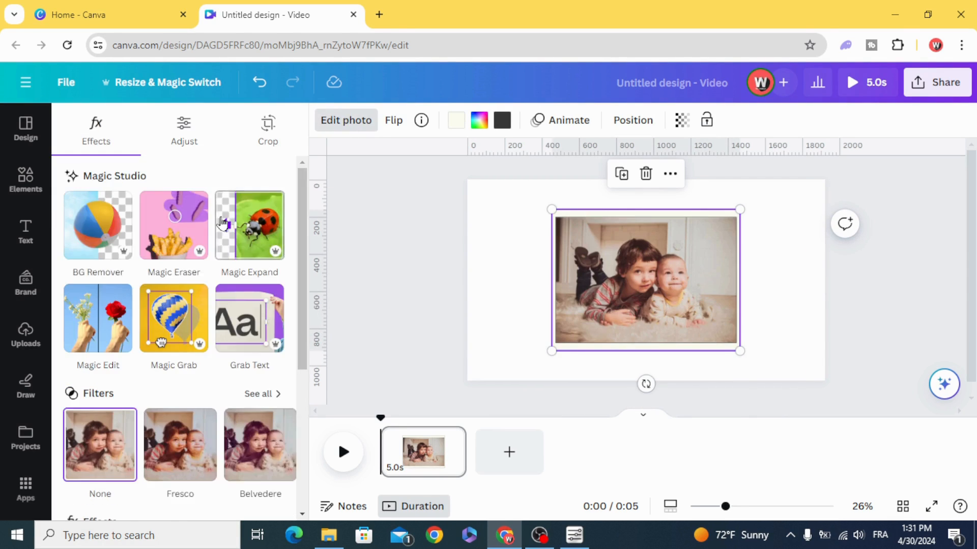
pyautogui.scroll(-3)
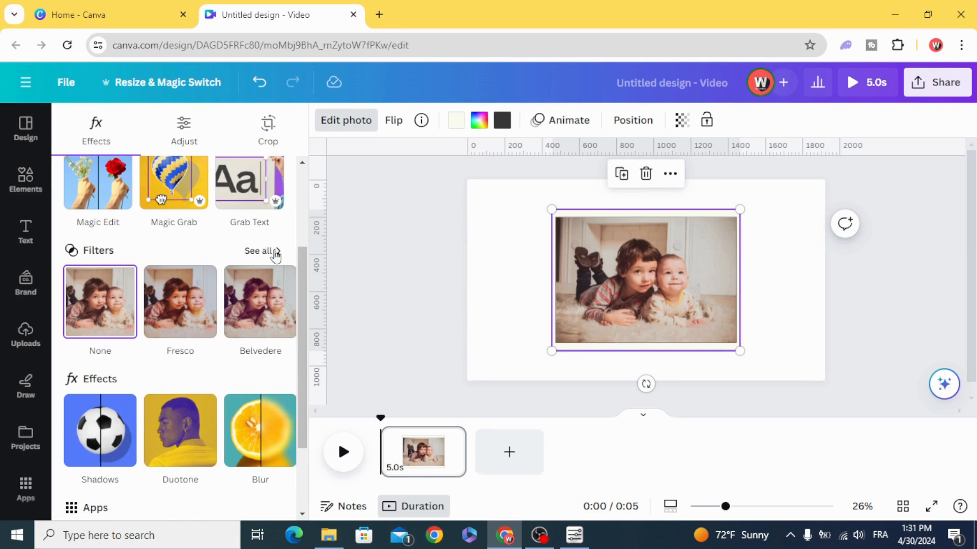
pyautogui.click(257, 250)
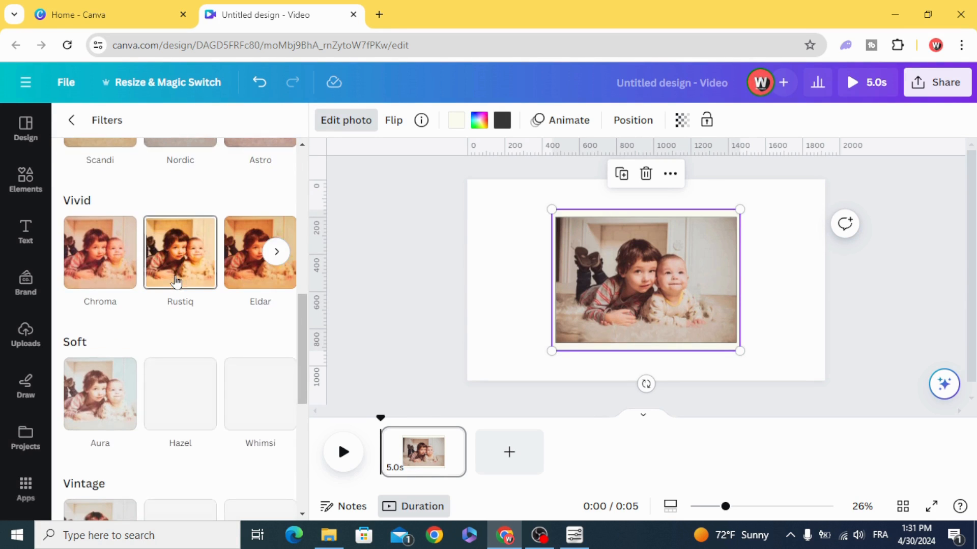
pyautogui.scroll(-3)
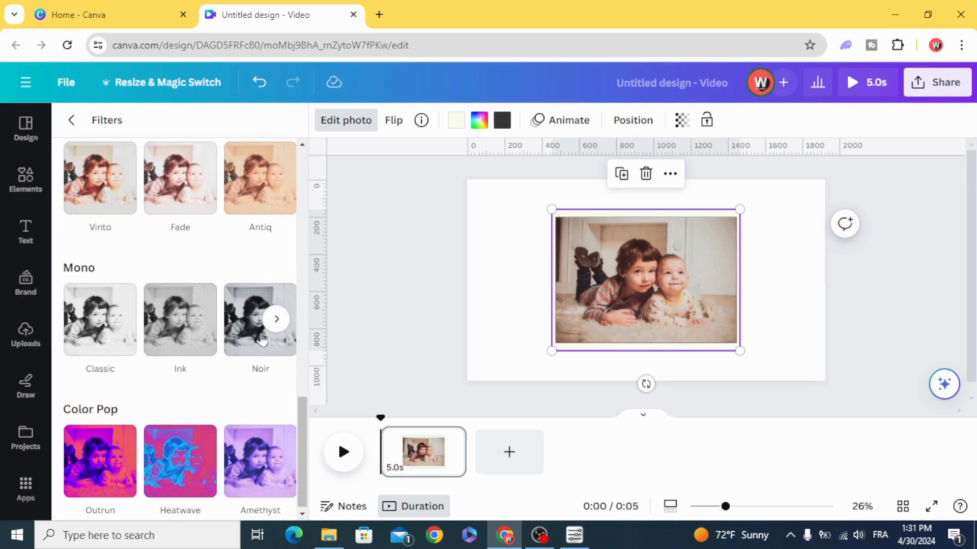
pyautogui.click(259, 319)
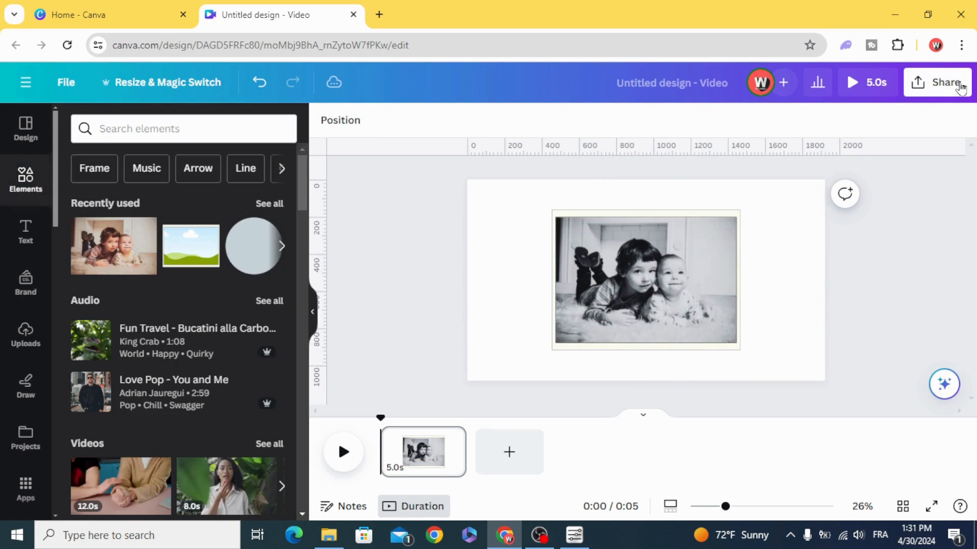
# Download the design as a PNG with a transparent background
pyautogui.click(941, 81)
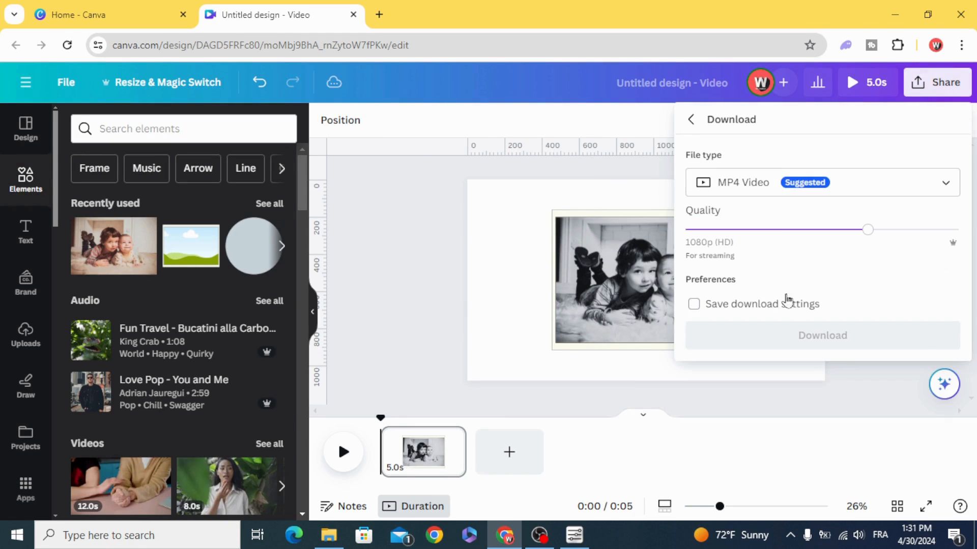
pyautogui.click(819, 182)
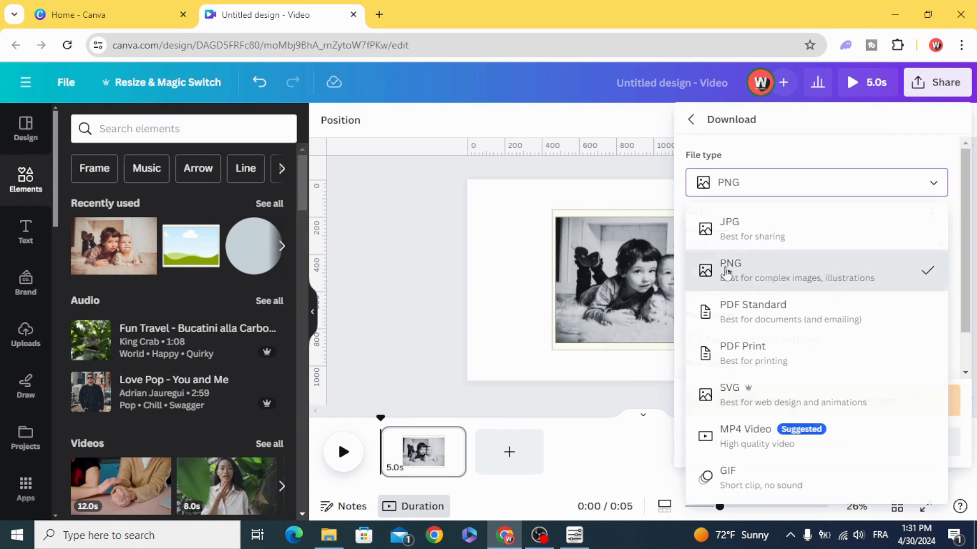
pyautogui.click(728, 270)
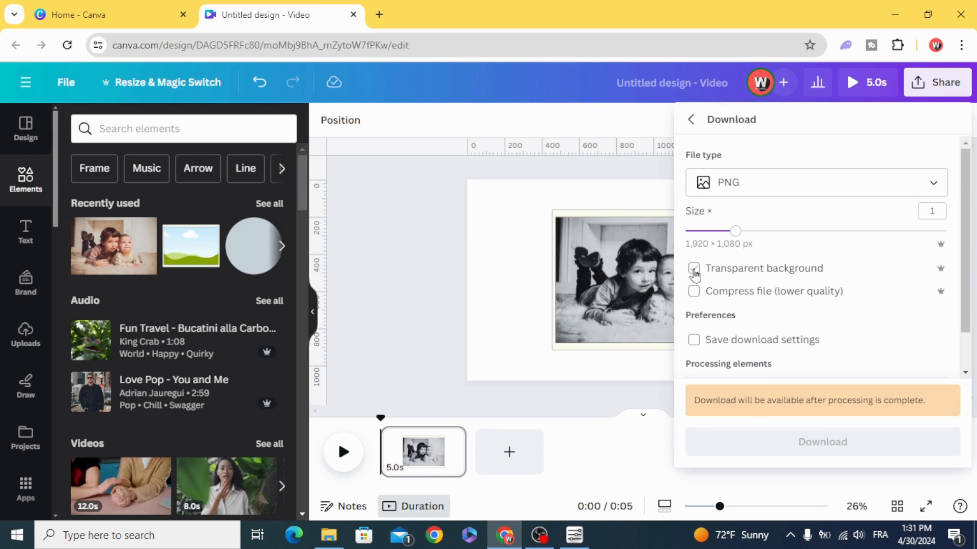
pyautogui.click(693, 269)
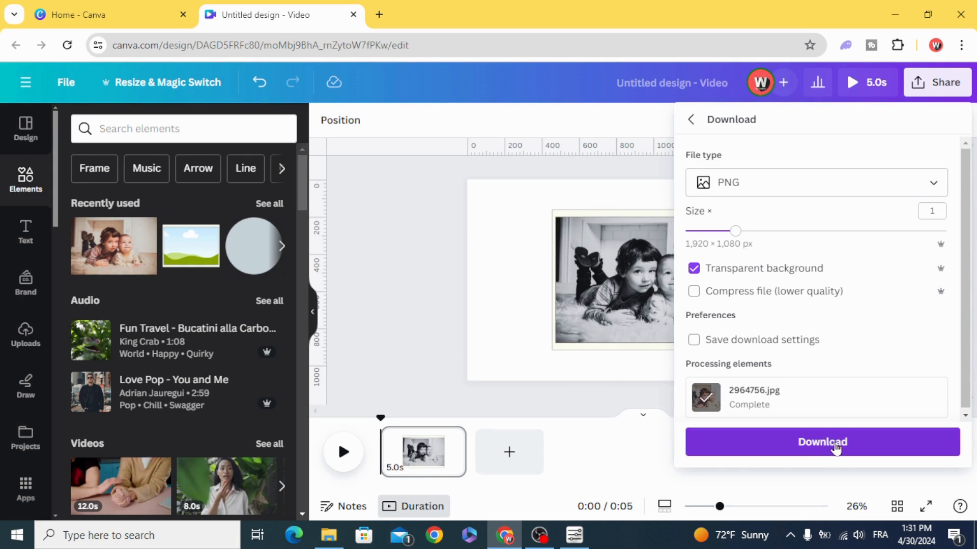
pyautogui.click(822, 441)
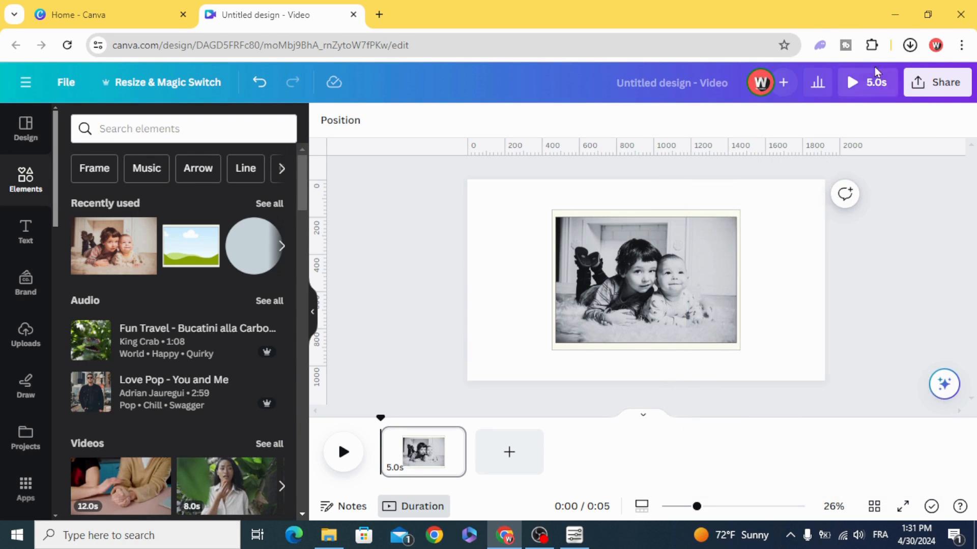
pyautogui.click(910, 45)
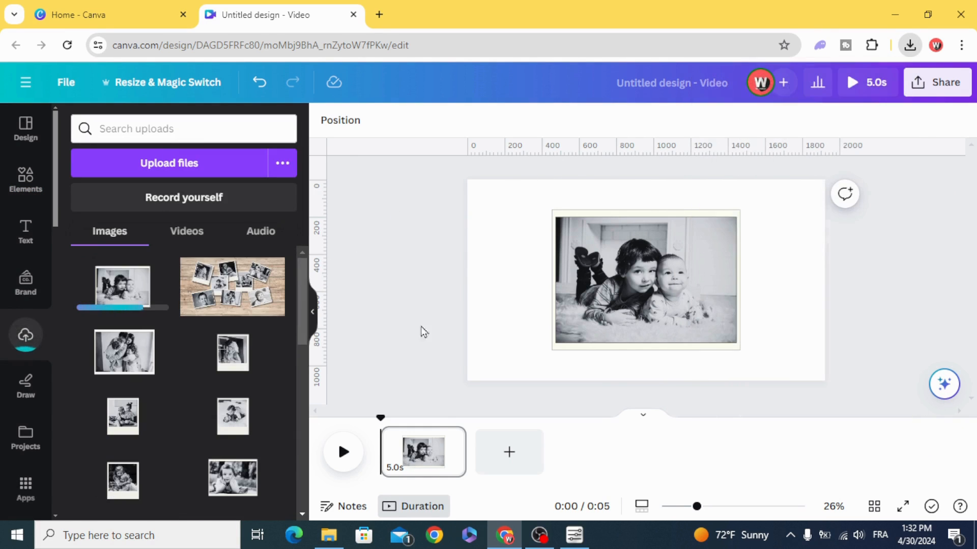
pyautogui.moveTo(509, 452)
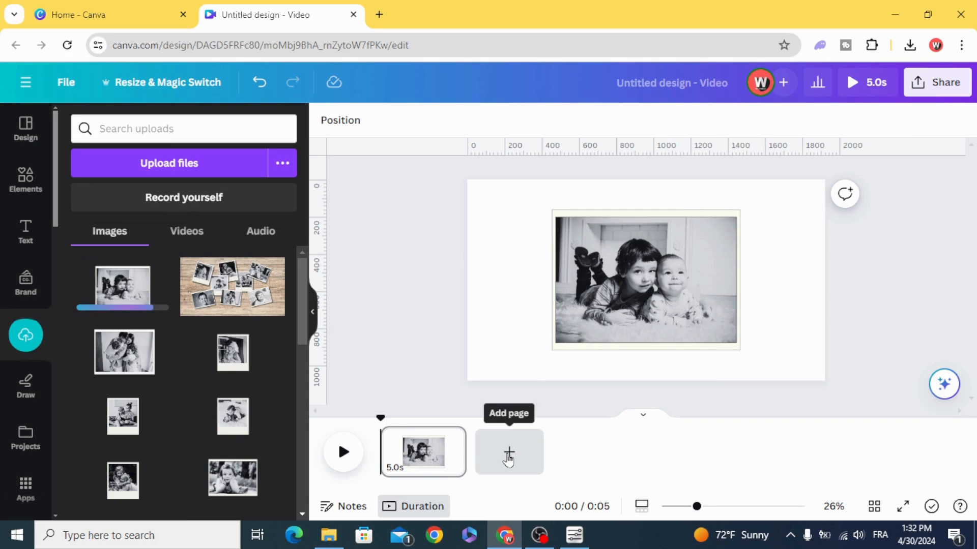
# Delete the children's photo so the page is blank, then return to the elements library
pyautogui.click(646, 280)
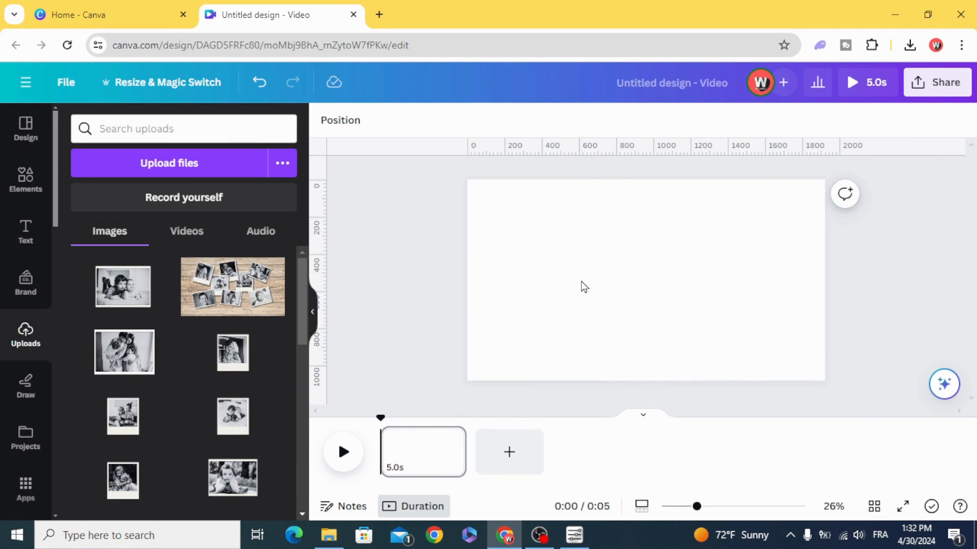
pyautogui.click(26, 181)
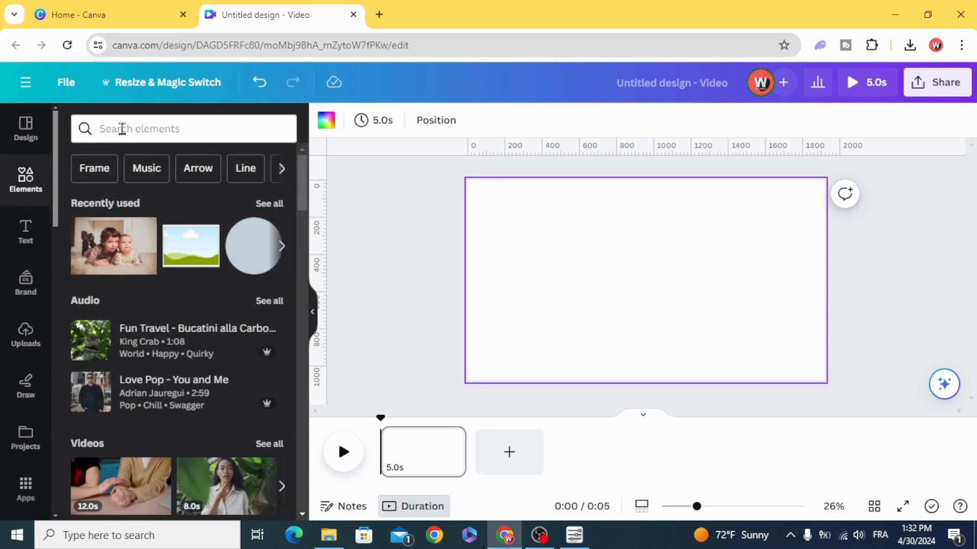
# Search elements for 'wooden floor' and browse the photo results
pyautogui.click(183, 129)
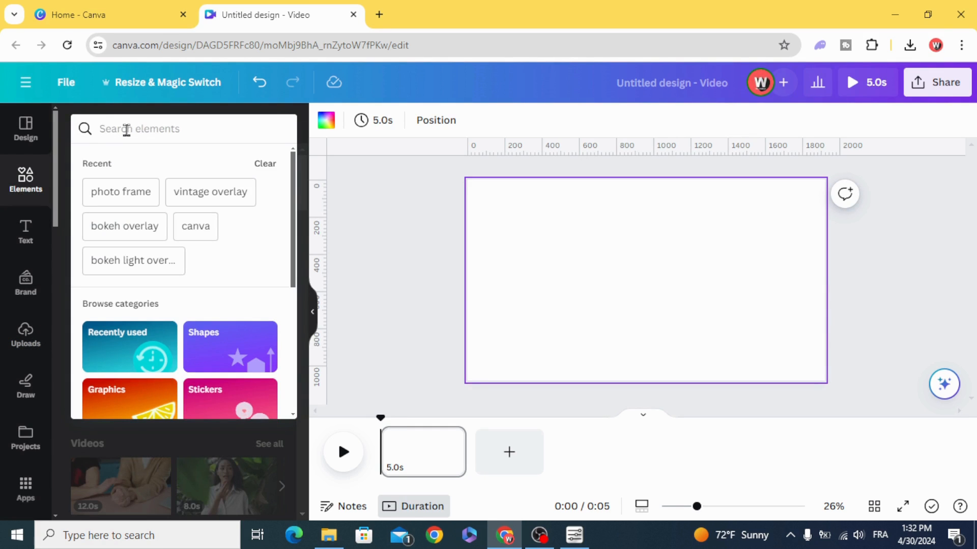
pyautogui.write('wooden floor')
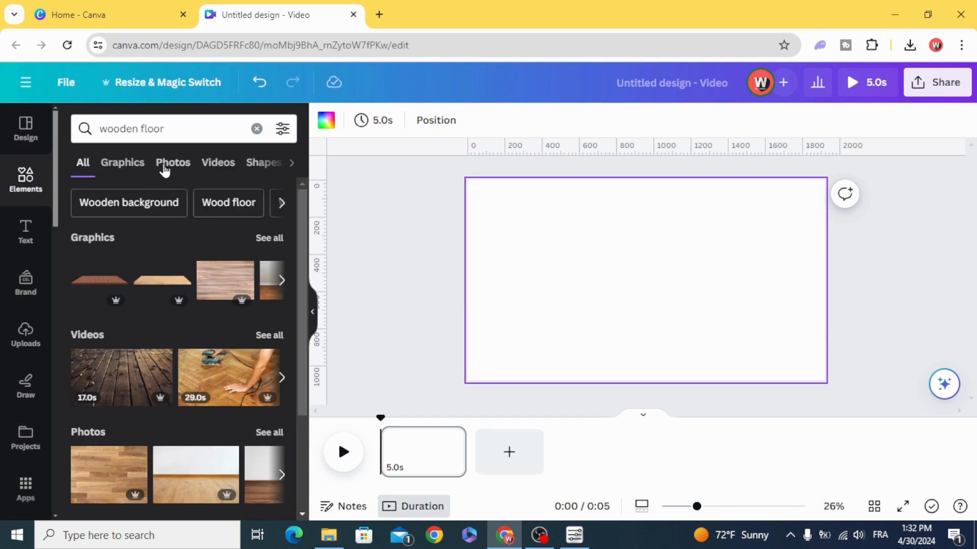
pyautogui.click(173, 162)
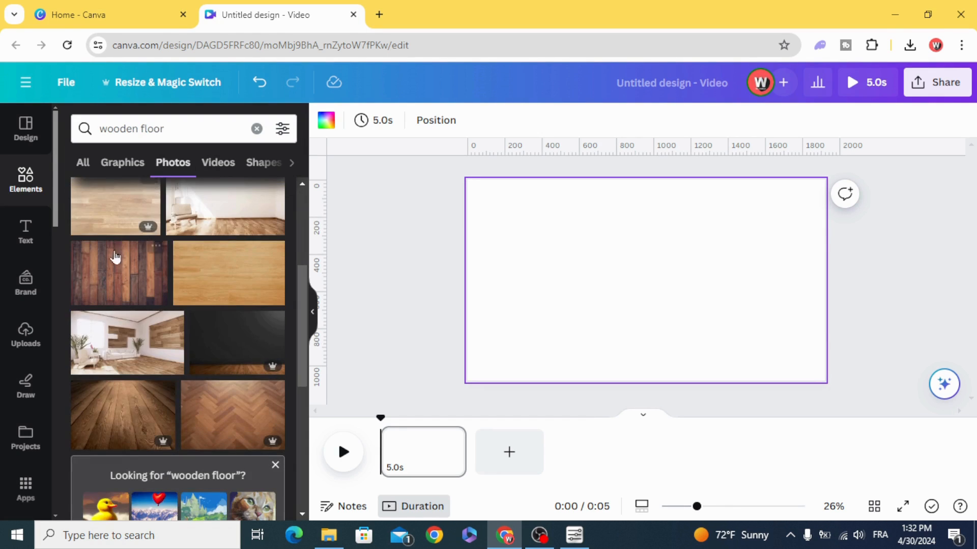
pyautogui.scroll(-3)
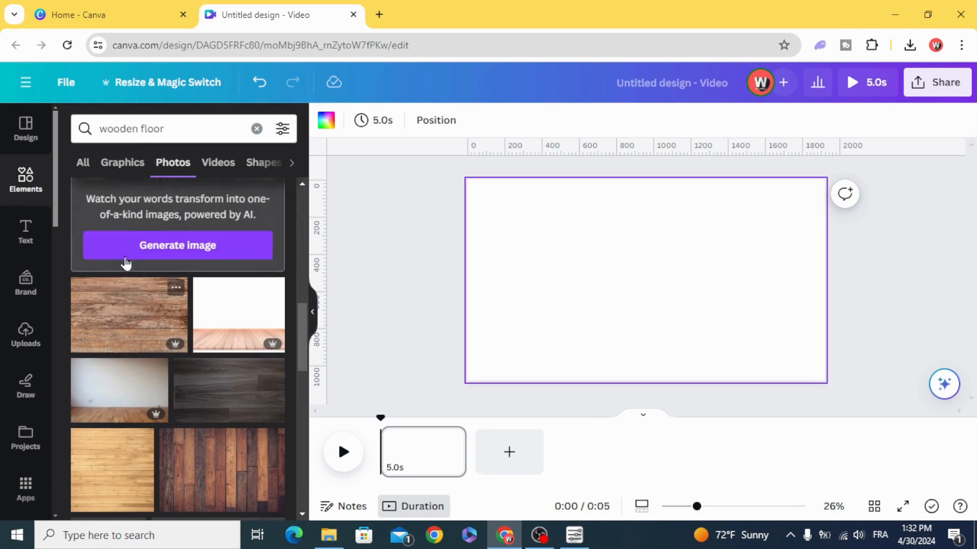
pyautogui.scroll(-3)
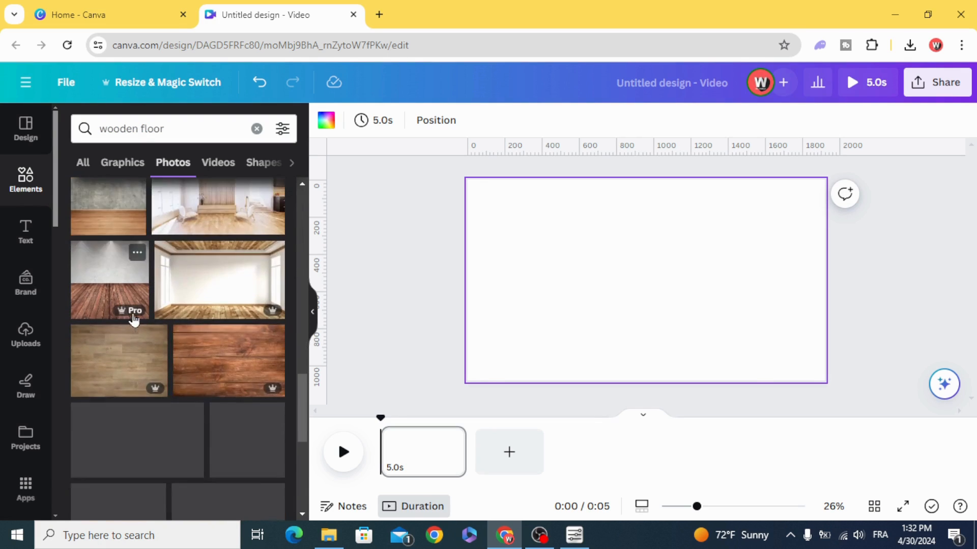
# Change the search to 'wooden' and add a brown wooden plank photo to the page
pyautogui.doubleClick(152, 129)
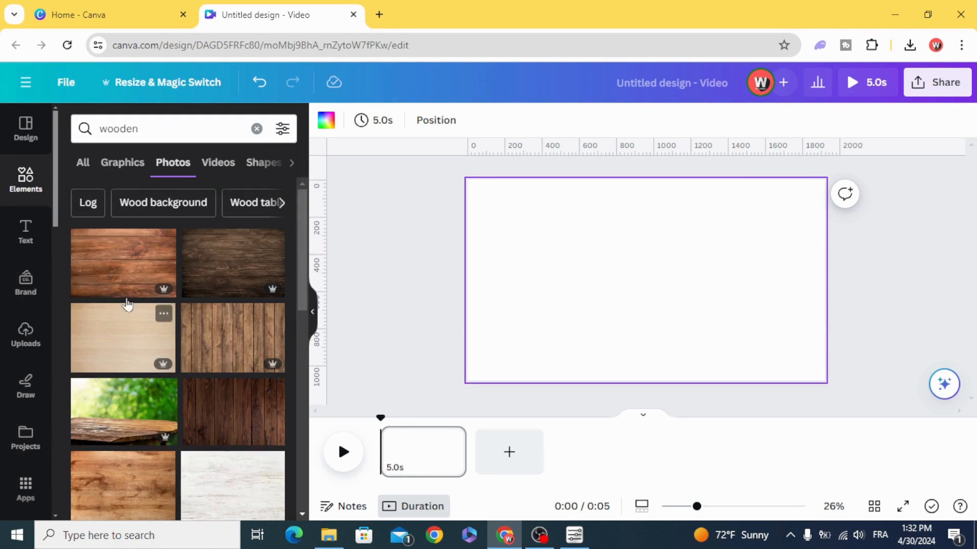
pyautogui.scroll(-3)
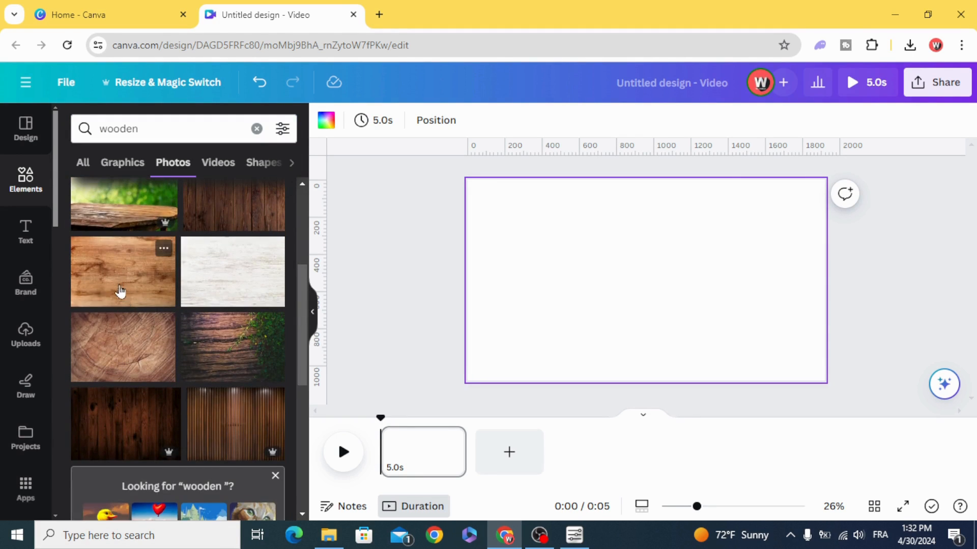
pyautogui.scroll(-3)
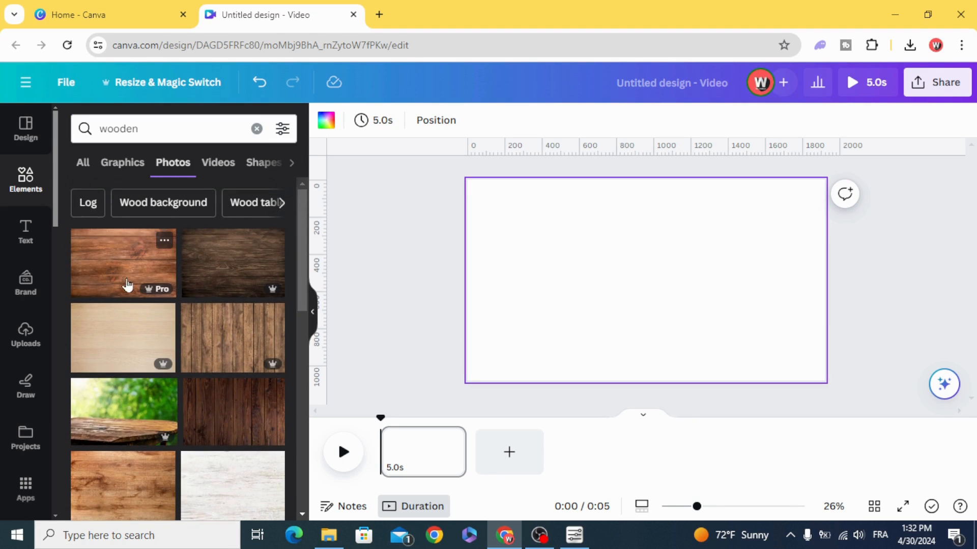
pyautogui.click(123, 263)
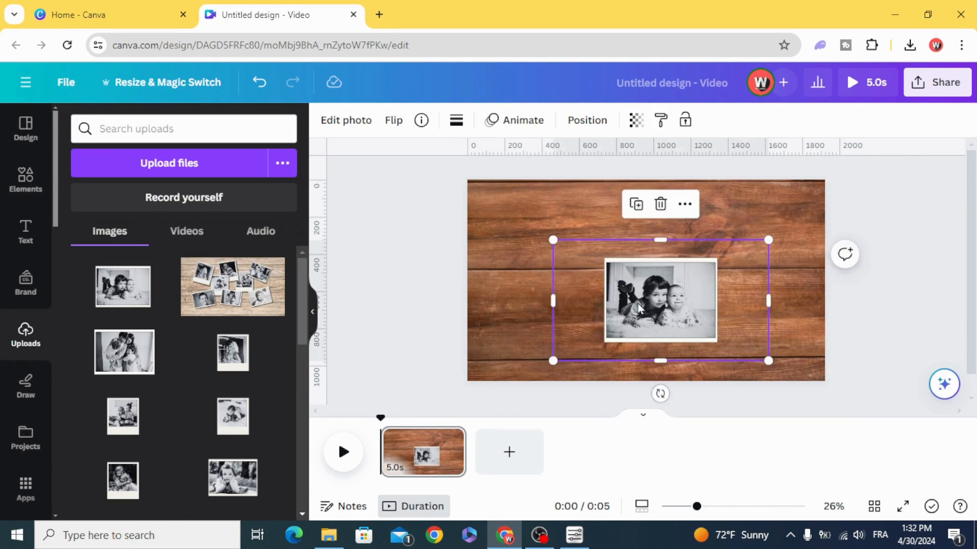
# Apply a Drop shadow effect to the children's photo on the wooden background
pyautogui.click(346, 120)
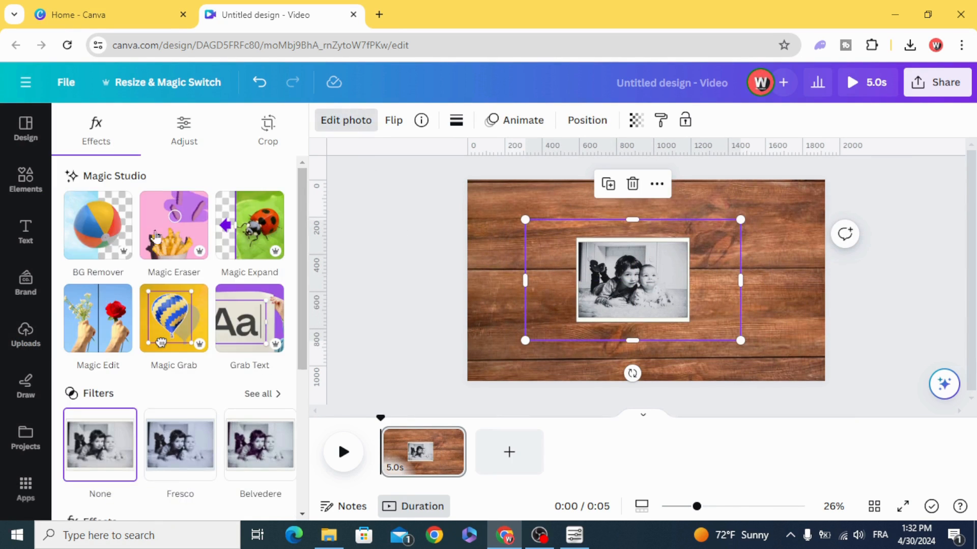
pyautogui.scroll(-3)
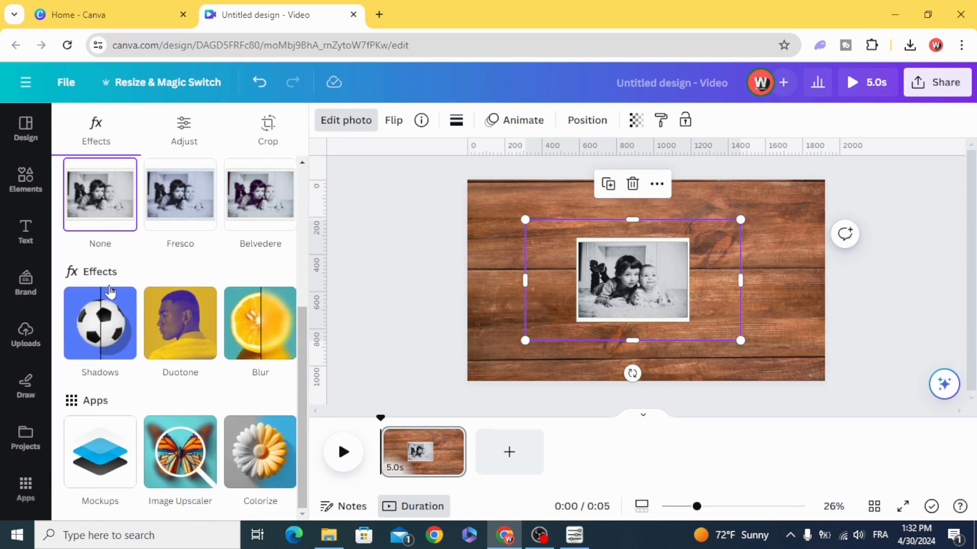
pyautogui.click(100, 323)
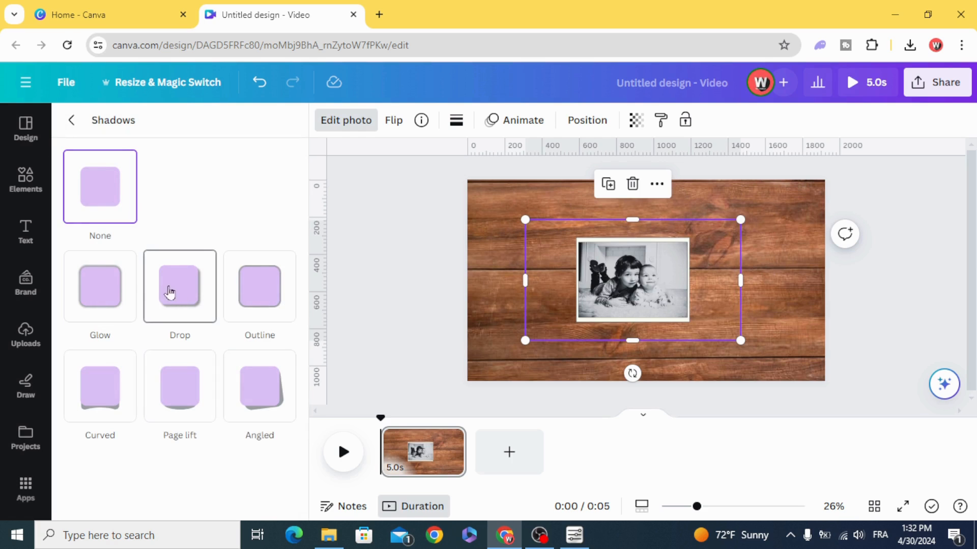
pyautogui.click(179, 287)
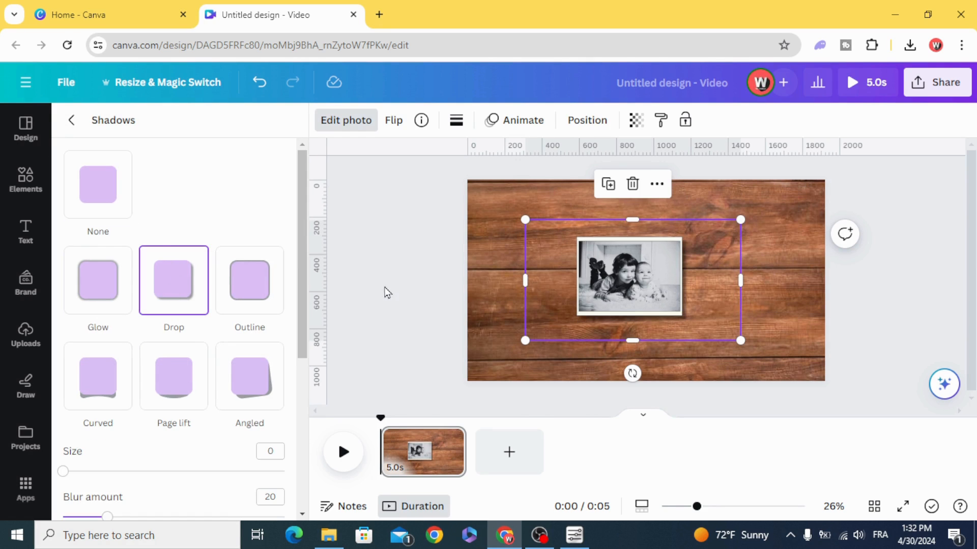
pyautogui.click(24, 337)
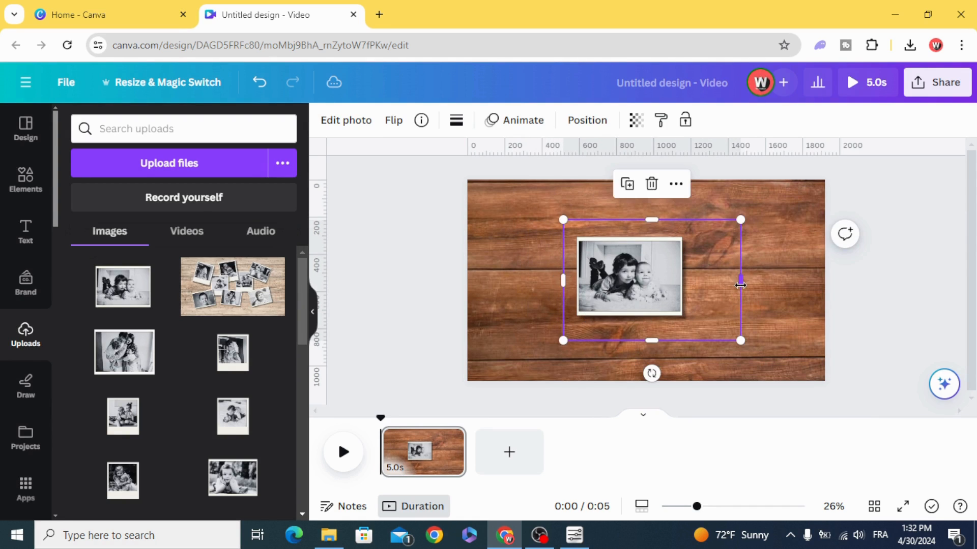
# Tilt the first photo to upper left and give the second family photo a drop shadow beside it
pyautogui.moveTo(739, 281); pyautogui.dragTo(675, 272)
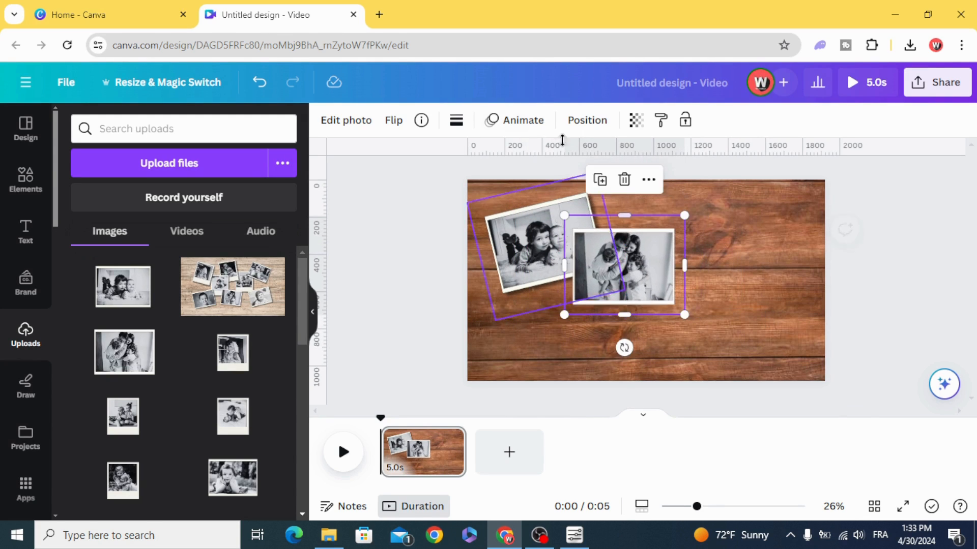
pyautogui.click(345, 120)
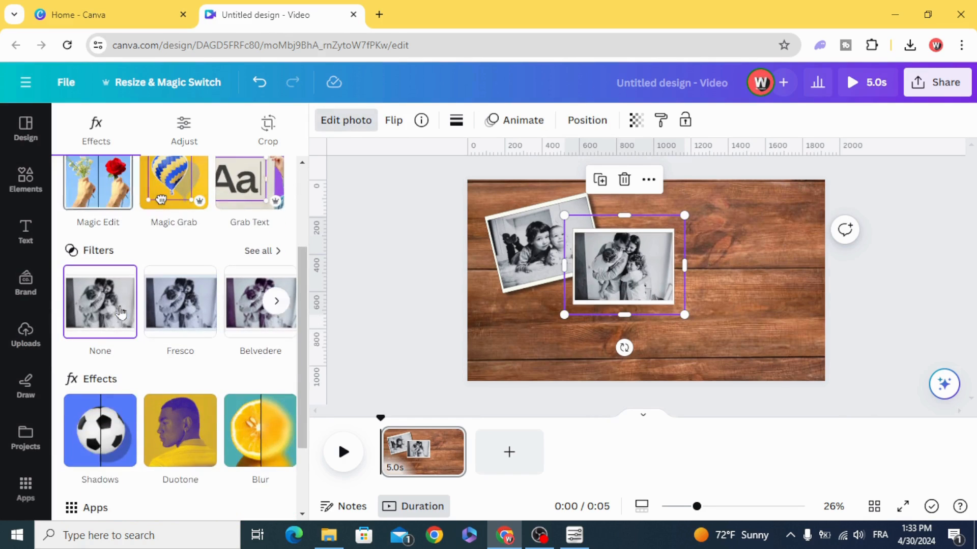
pyautogui.click(100, 431)
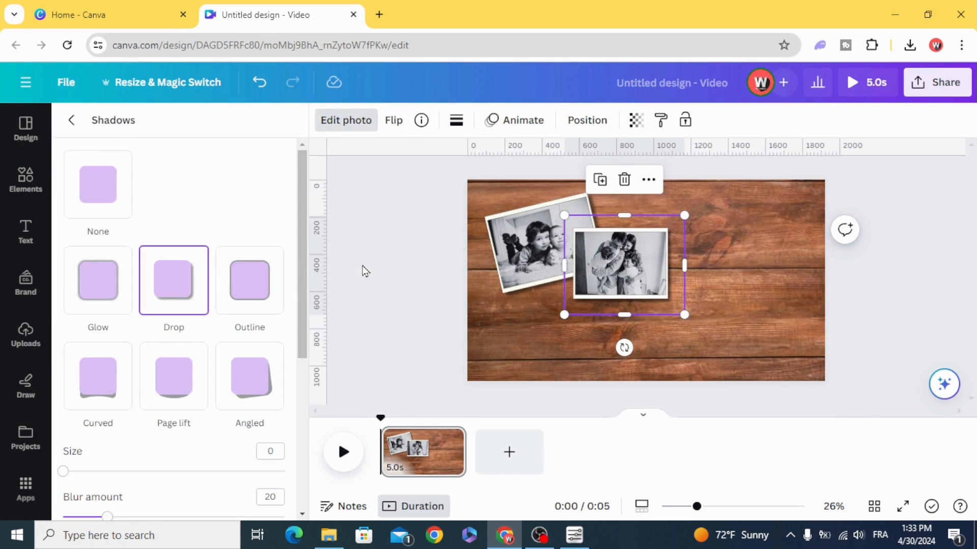
pyautogui.click(25, 334)
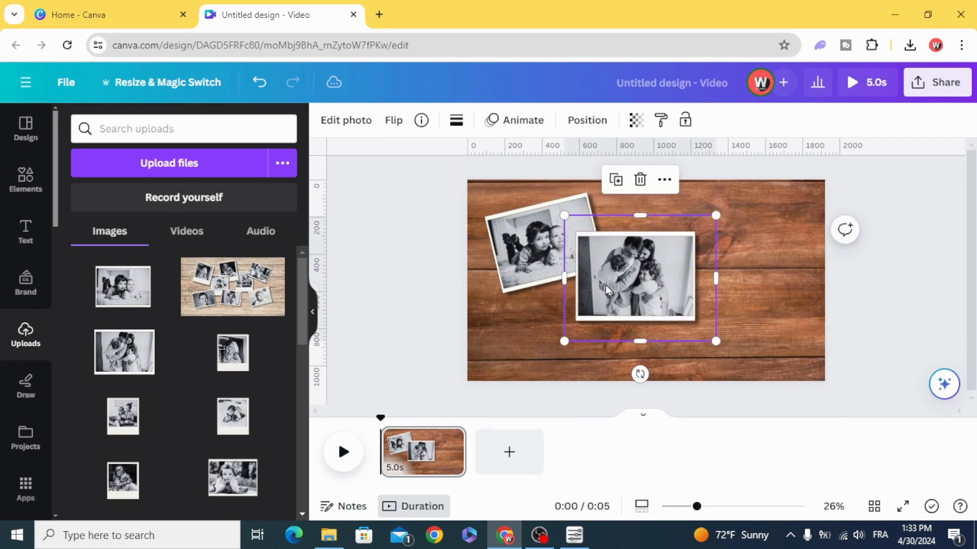
pyautogui.moveTo(639, 374); pyautogui.dragTo(626, 361)
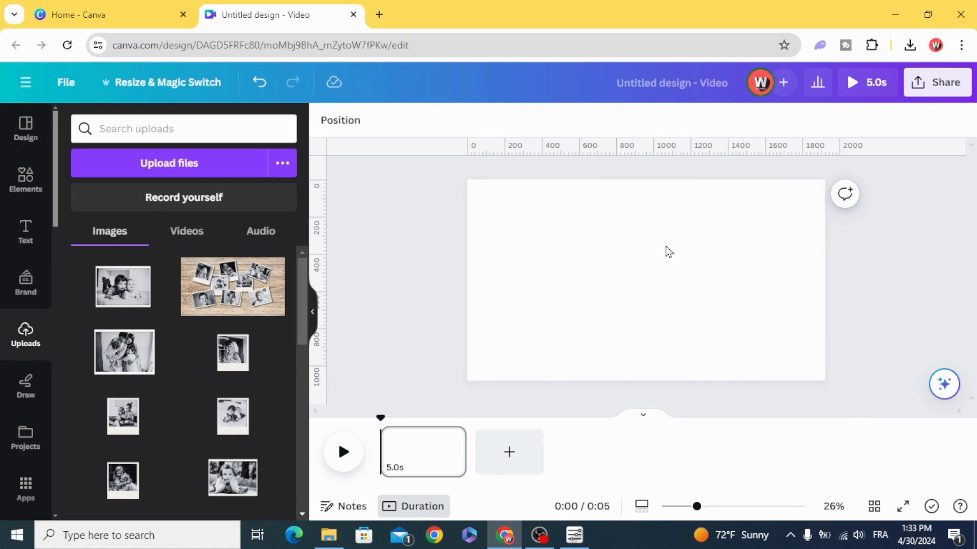
pyautogui.moveTo(319, 312)
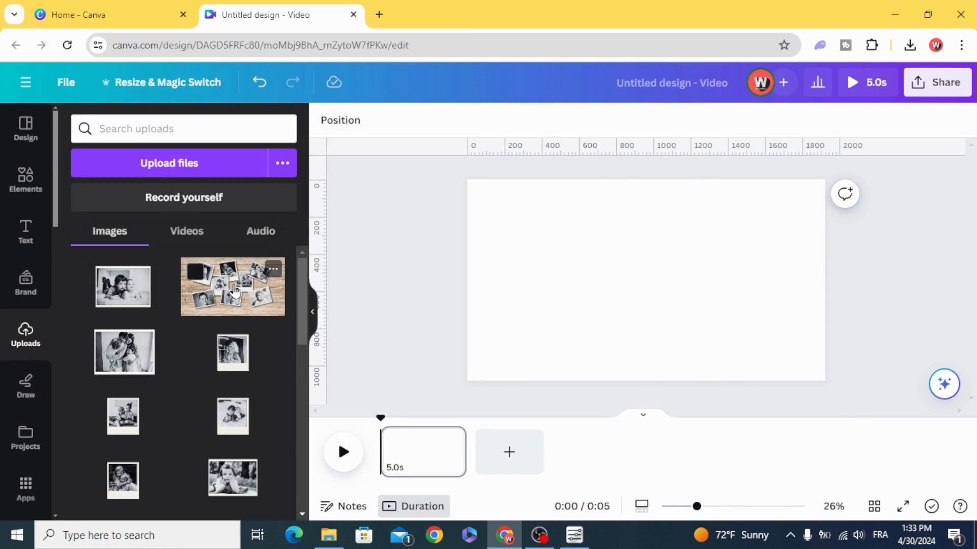
# Add the wooden photo collage and enlarge it past the page edges to cover the page
pyautogui.click(232, 287)
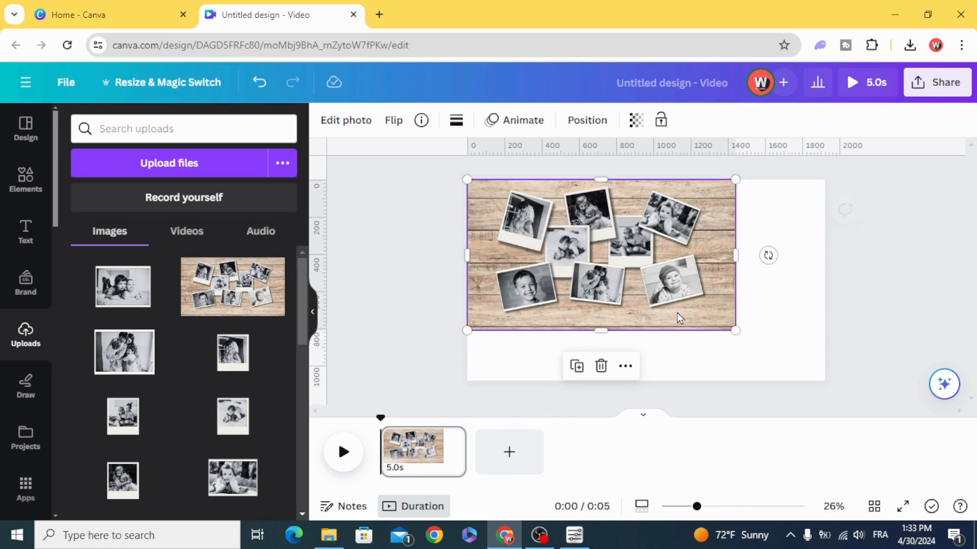
pyautogui.moveTo(734, 331); pyautogui.dragTo(824, 379)
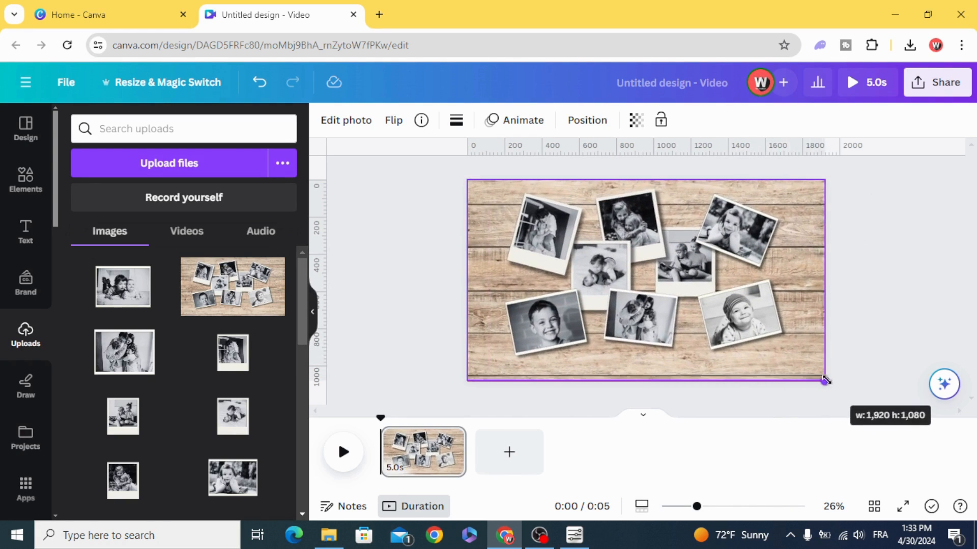
pyautogui.click(645, 281)
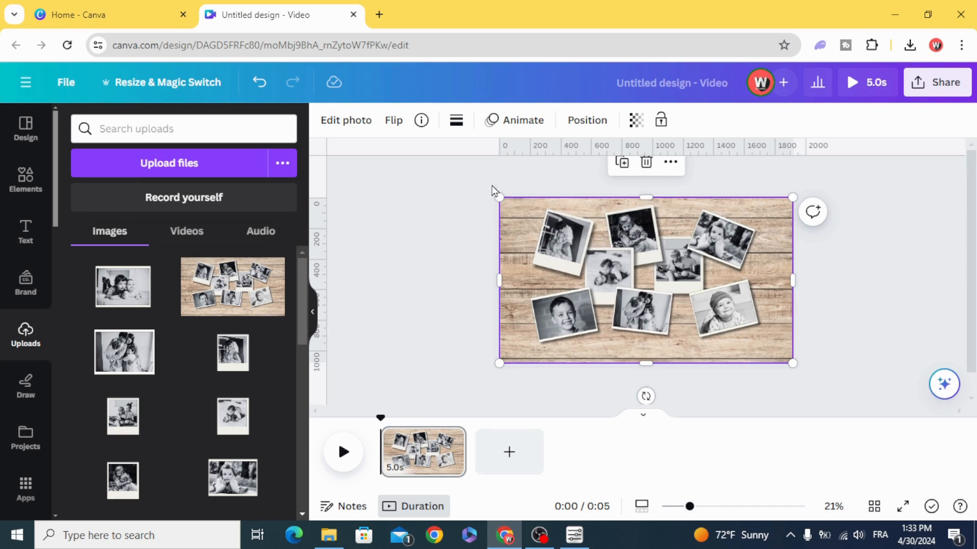
pyautogui.moveTo(792, 362); pyautogui.dragTo(808, 373)
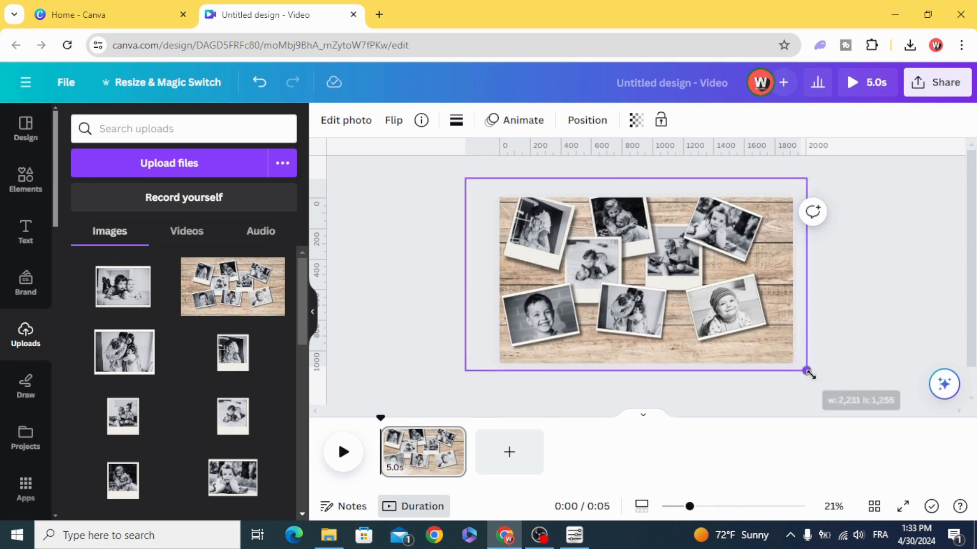
pyautogui.moveTo(808, 372); pyautogui.dragTo(834, 393)
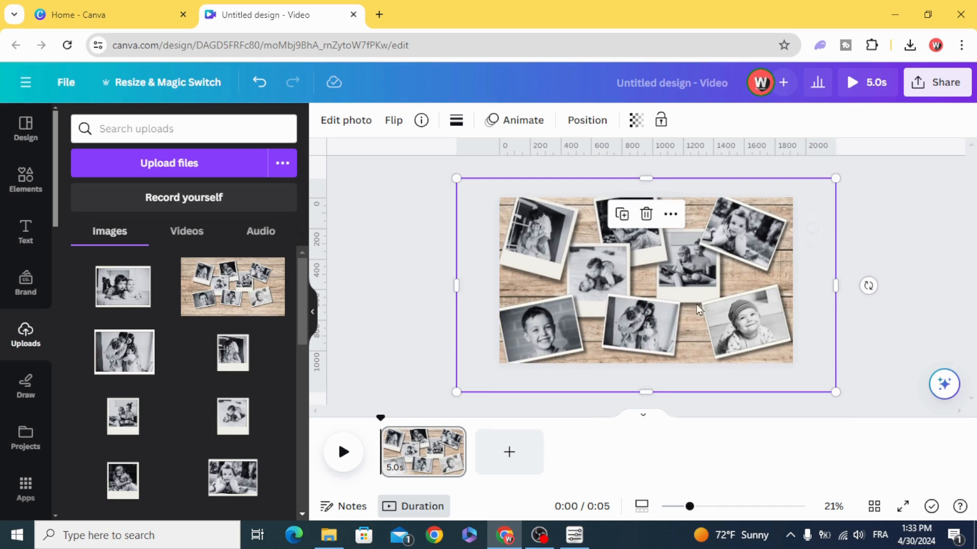
# Apply the Breathe photo animation to the collage and duplicate the page
pyautogui.click(522, 120)
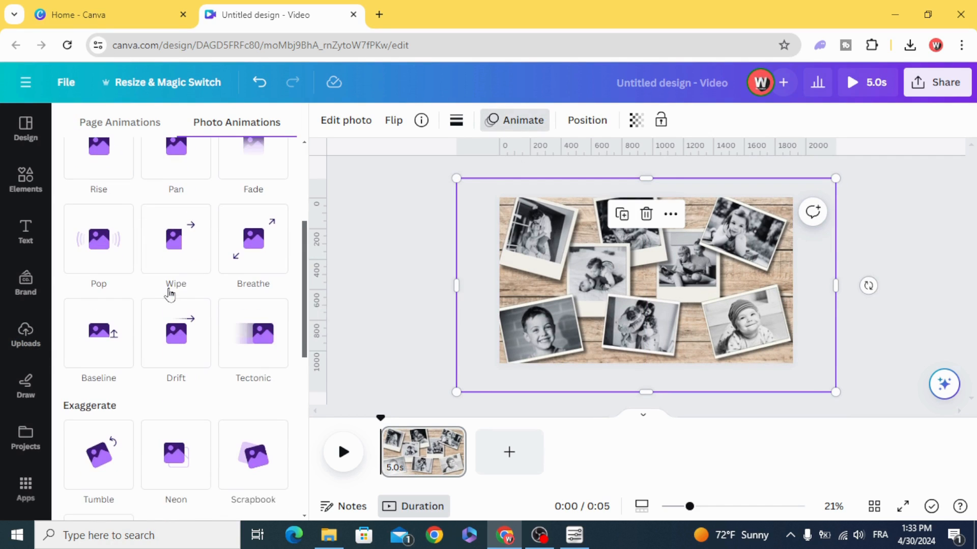
pyautogui.click(254, 239)
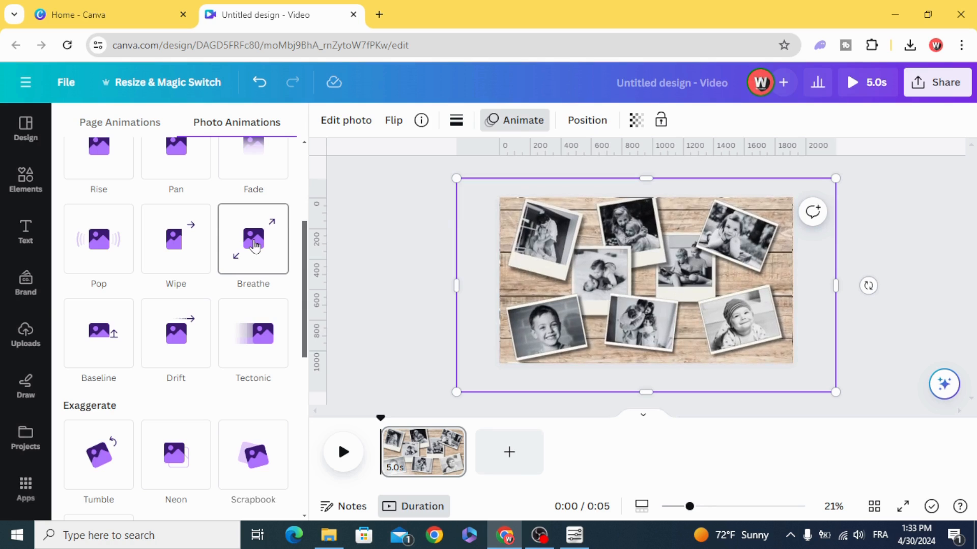
pyautogui.click(253, 238)
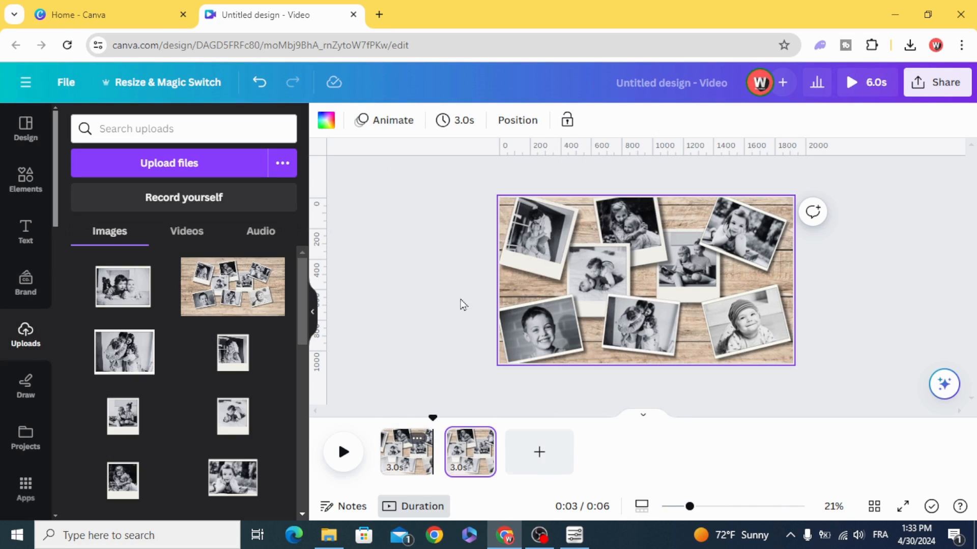
pyautogui.click(645, 278)
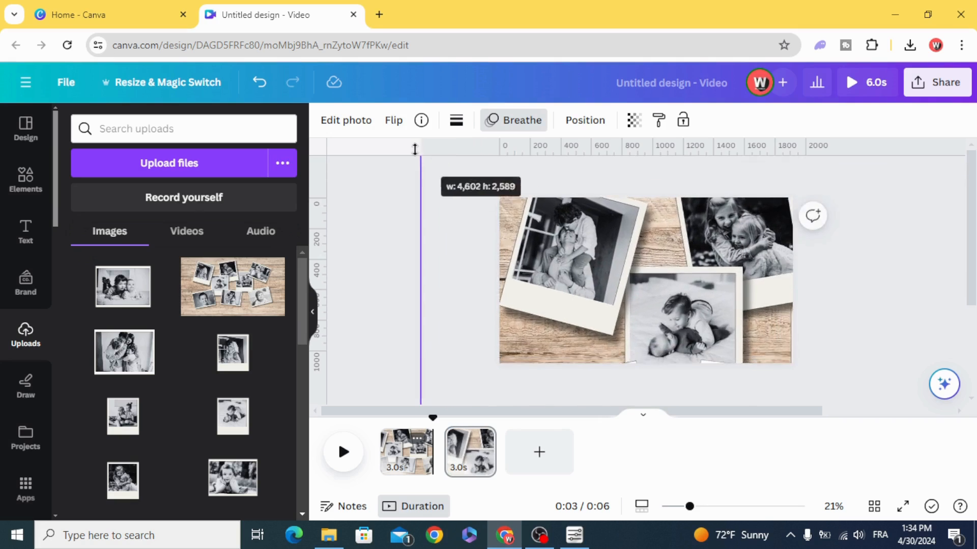
# Zoom each duplicated page in on different collage photos, including the top photos and the girl's photo
pyautogui.moveTo(432, 417); pyautogui.dragTo(458, 415)
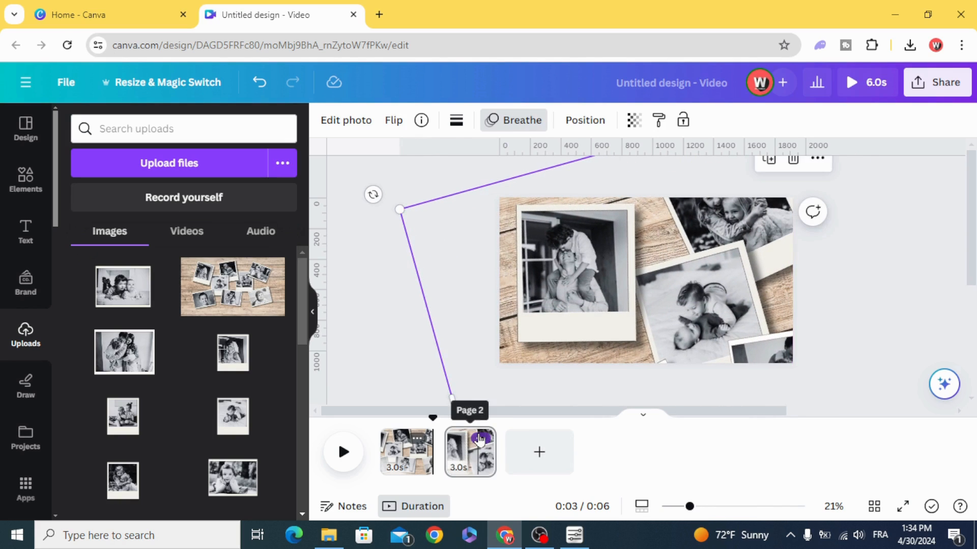
pyautogui.click(538, 452)
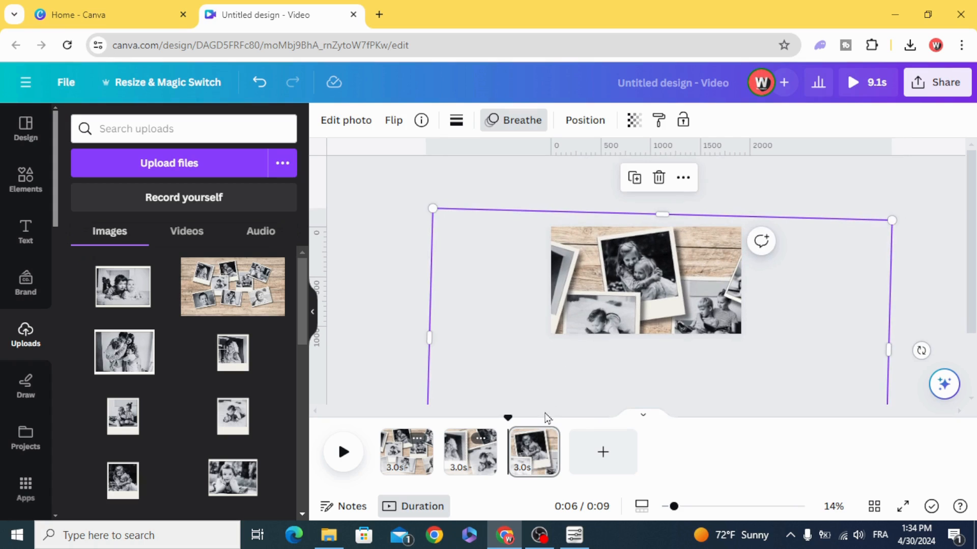
pyautogui.click(602, 452)
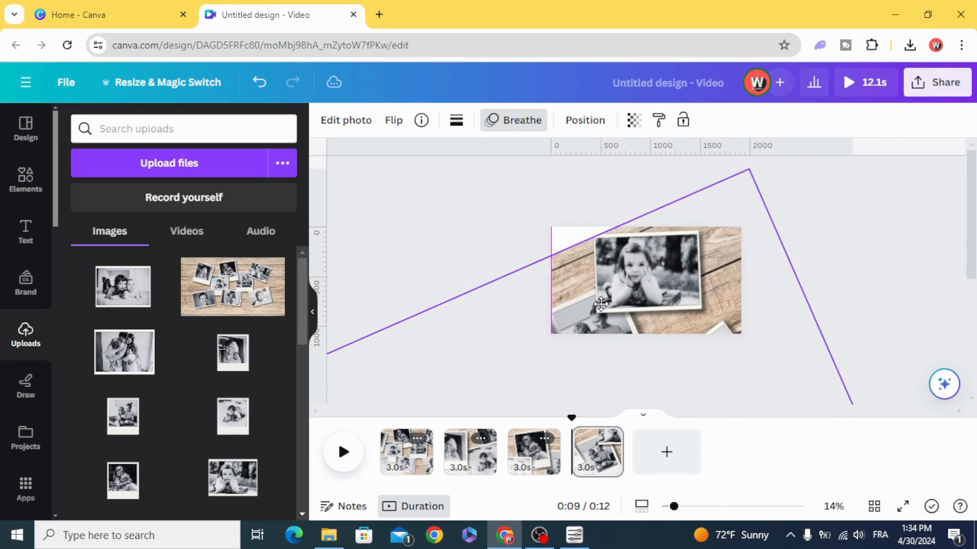
pyautogui.click(645, 280)
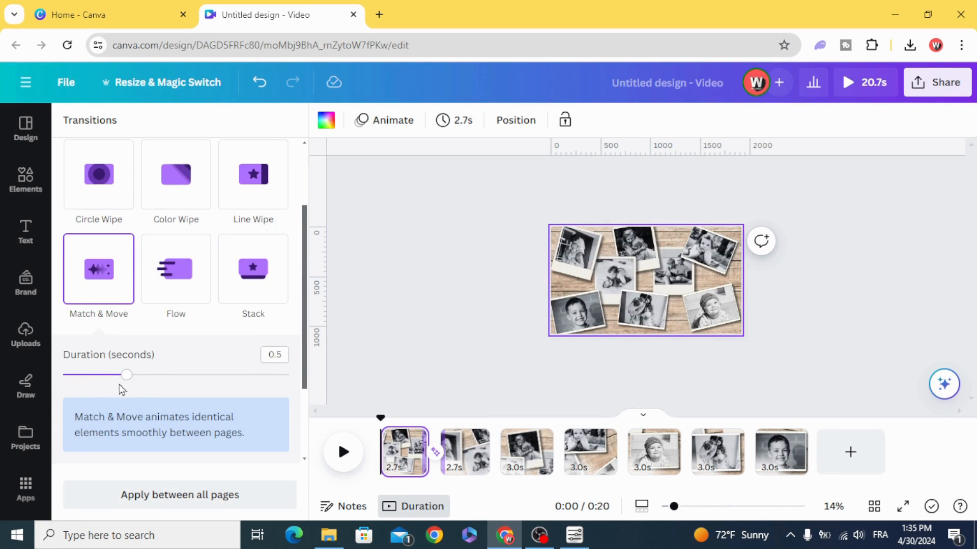
# Drag the Match & Move transition's Duration slider from 0.5 to about 0.9 seconds
pyautogui.moveTo(126, 374); pyautogui.dragTo(190, 374)
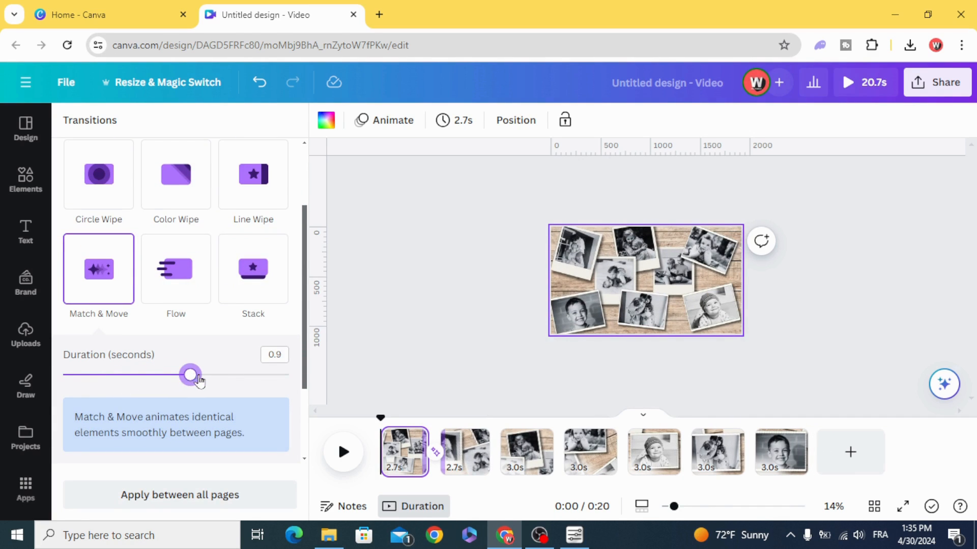
pyautogui.moveTo(191, 375); pyautogui.dragTo(206, 374)
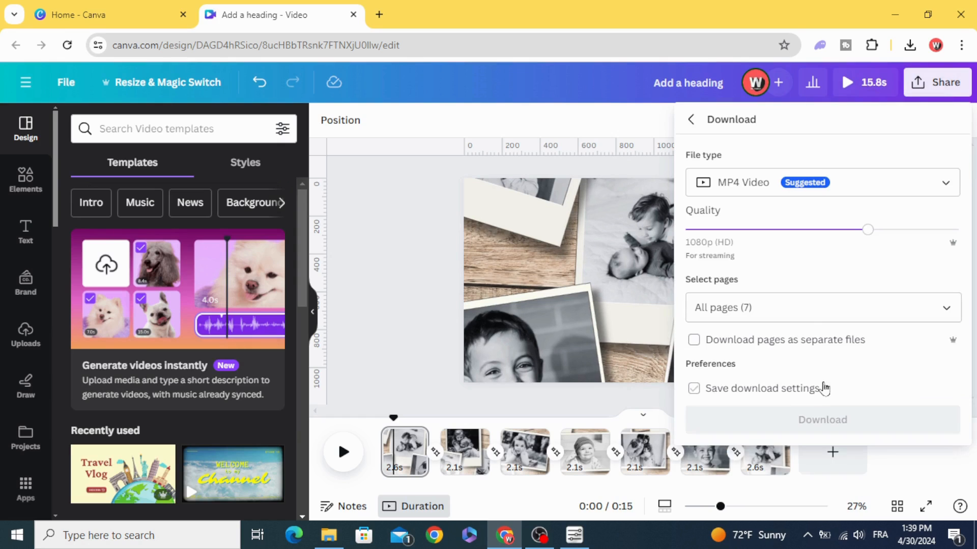
# Untick Save download settings, download the seven-page MP4 and check the finished download
pyautogui.click(692, 388)
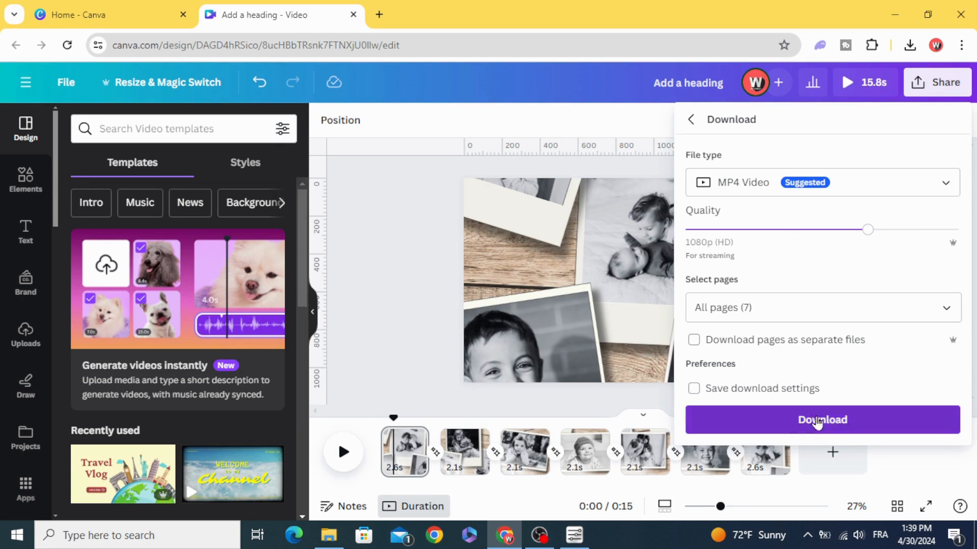
pyautogui.click(822, 419)
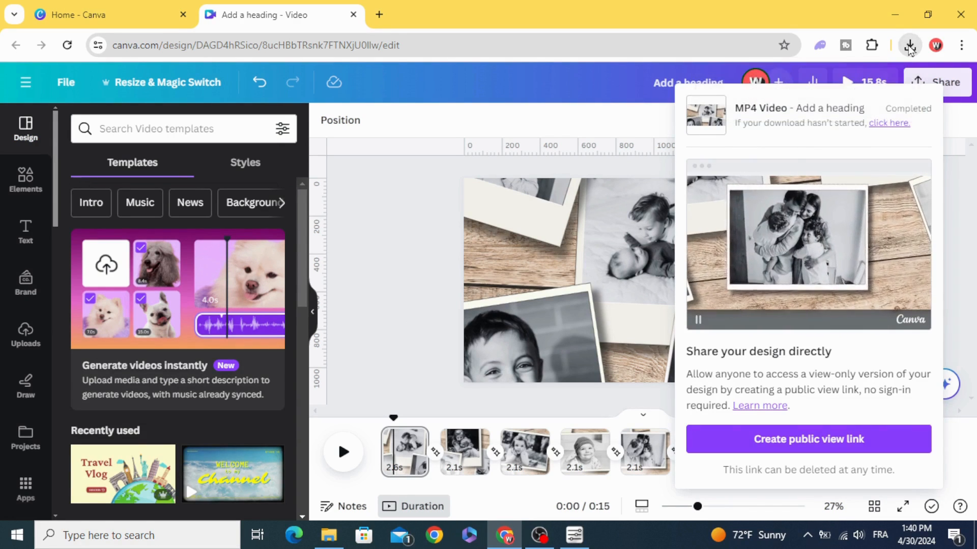
pyautogui.click(909, 45)
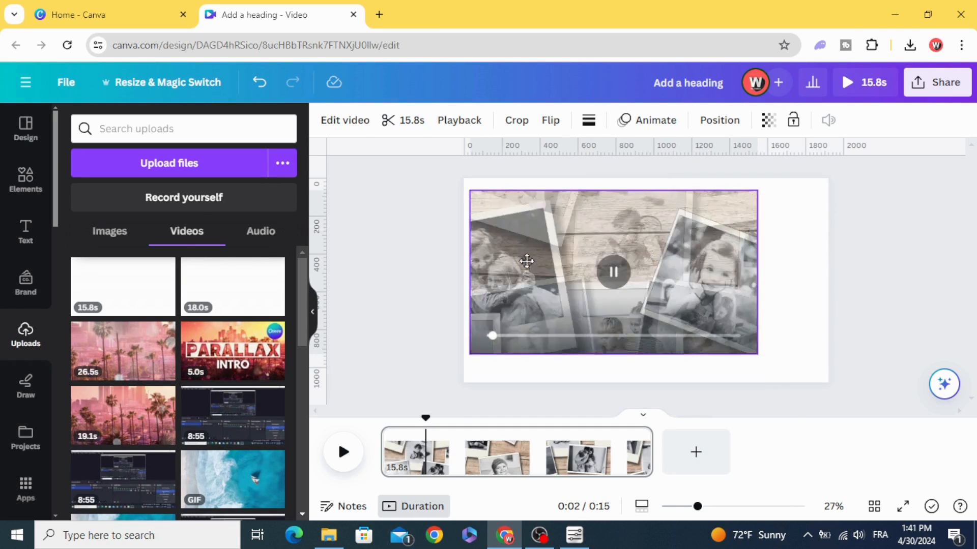
# Resize the uploaded MP4 to fill the page, add the orange 'vintage overlay' bokeh clip on top and preview
pyautogui.moveTo(756, 353); pyautogui.dragTo(783, 359)
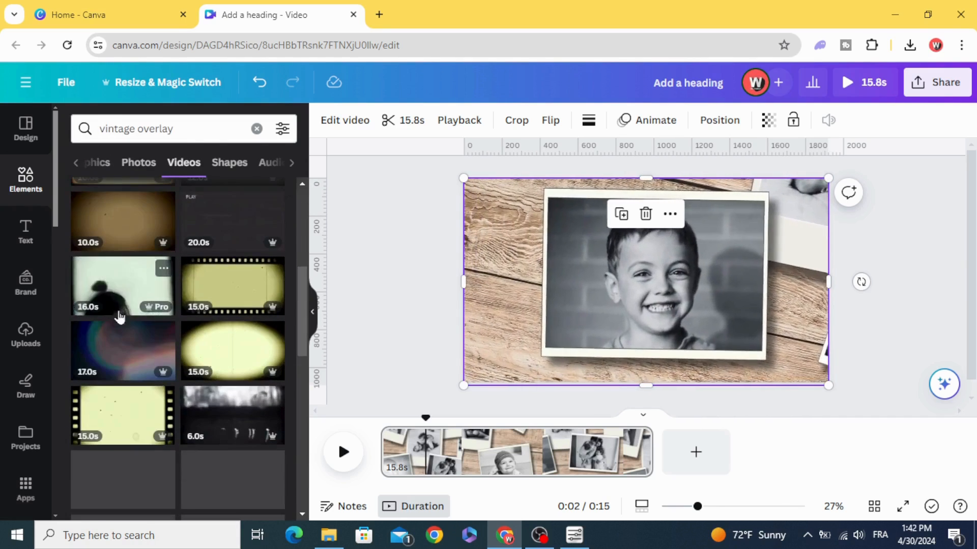
pyautogui.scroll(-3)
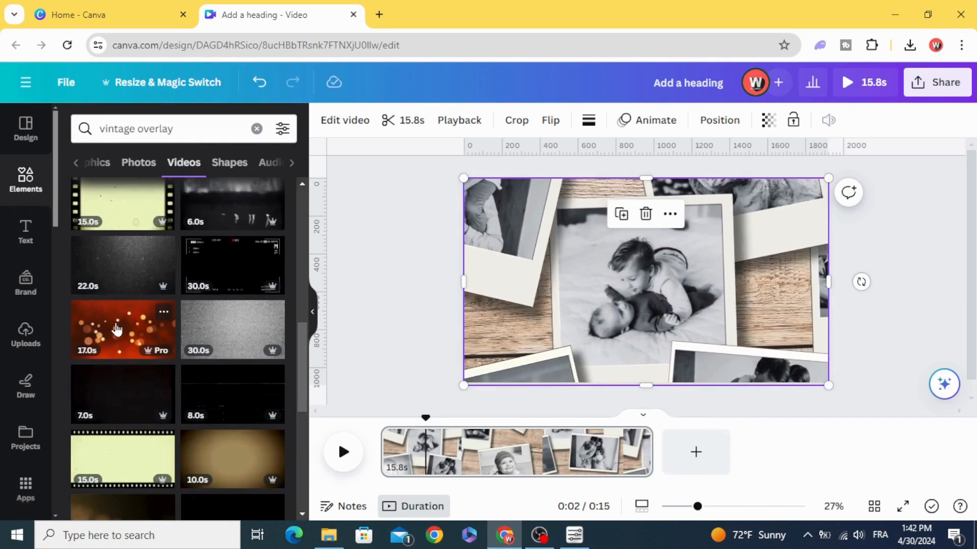
pyautogui.click(122, 329)
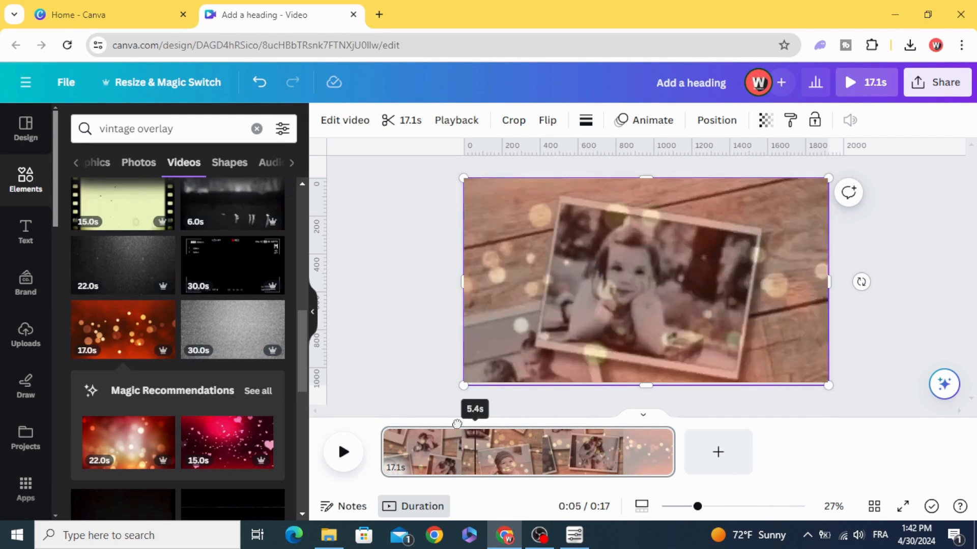
pyautogui.click(343, 452)
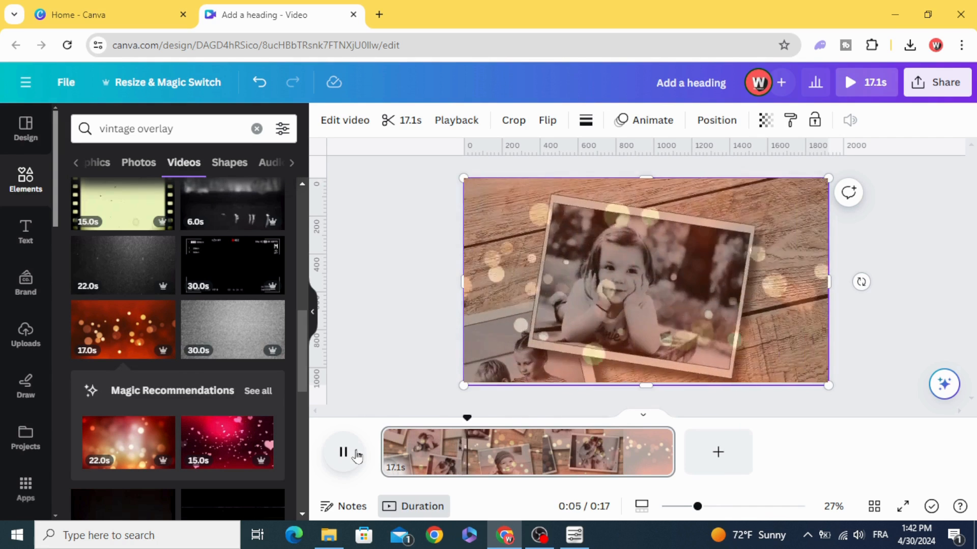
# Download the bokeh-overlaid video via Share > Download as MP4 Video at 1080p
pyautogui.click(937, 83)
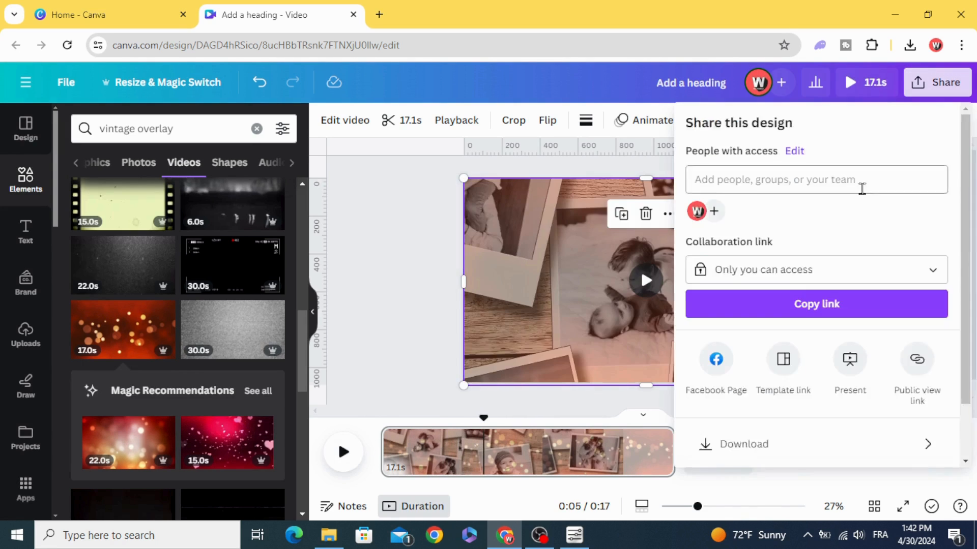
pyautogui.click(743, 445)
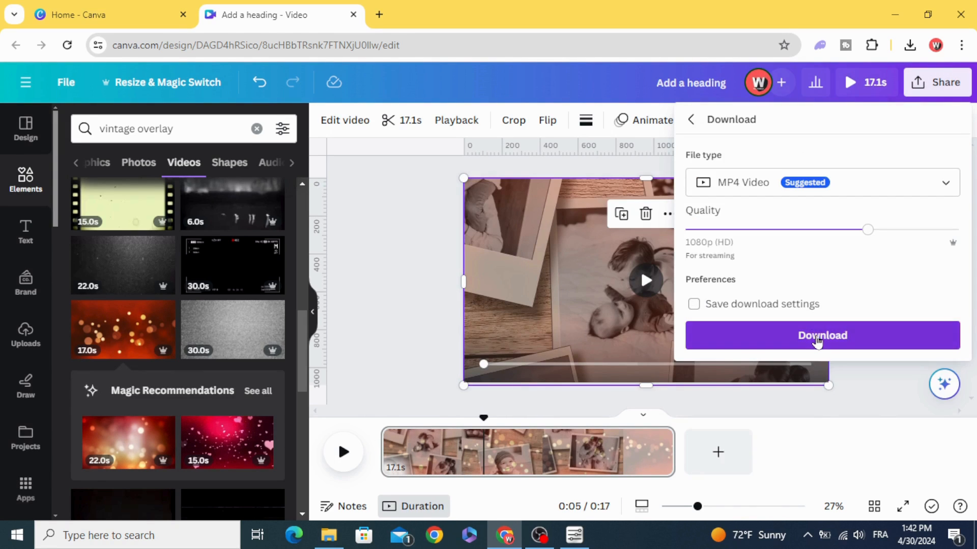
pyautogui.click(822, 335)
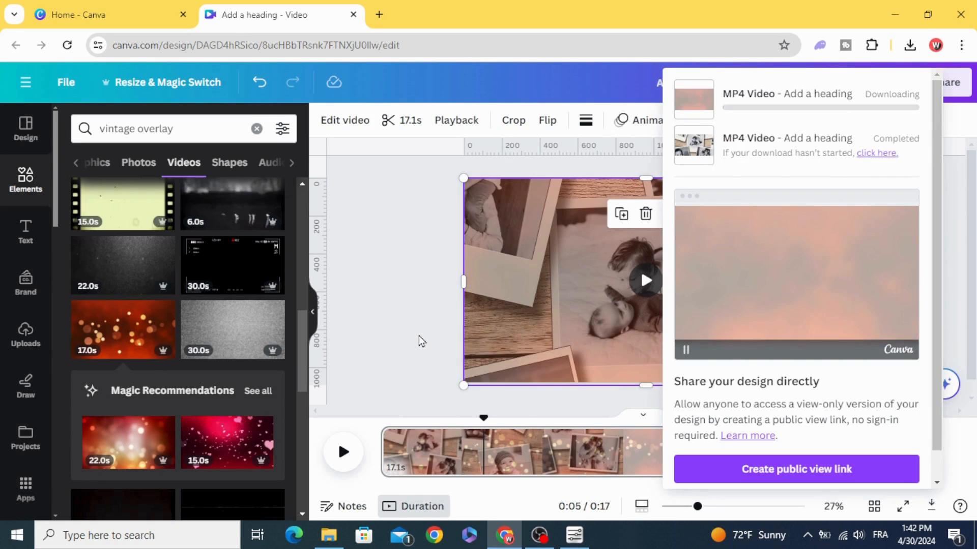